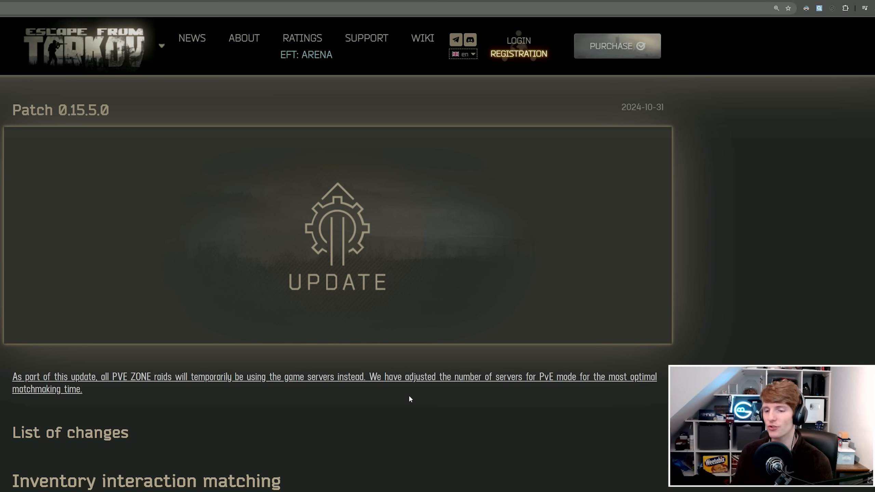
Scroll past the update banner to the PvE server notice and clear its highlight.
scroll(down, 3)
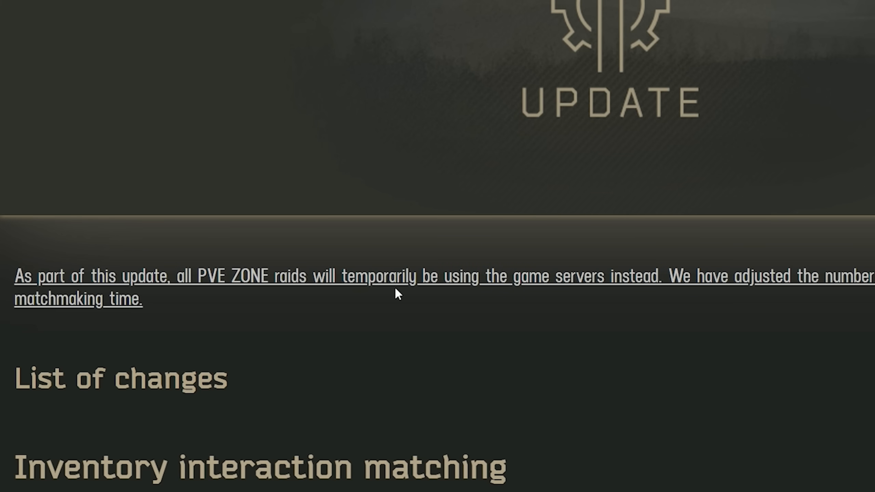
mouse_move(583, 297)
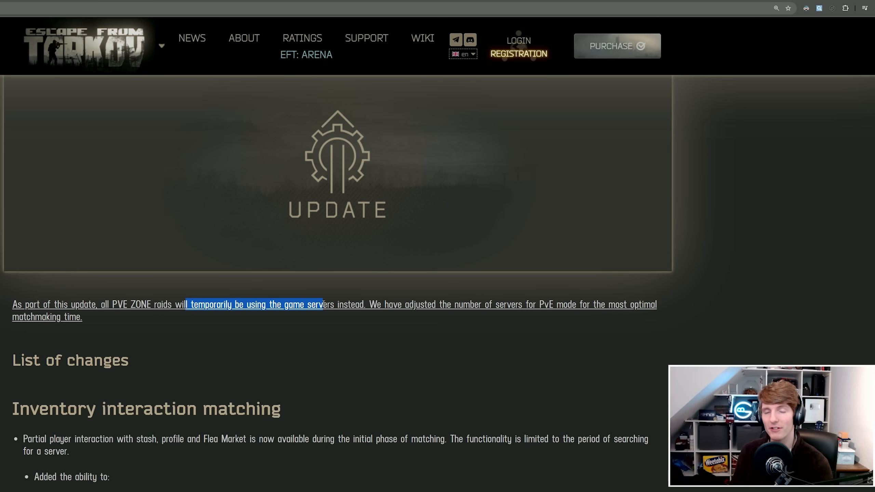
scroll(down, 3)
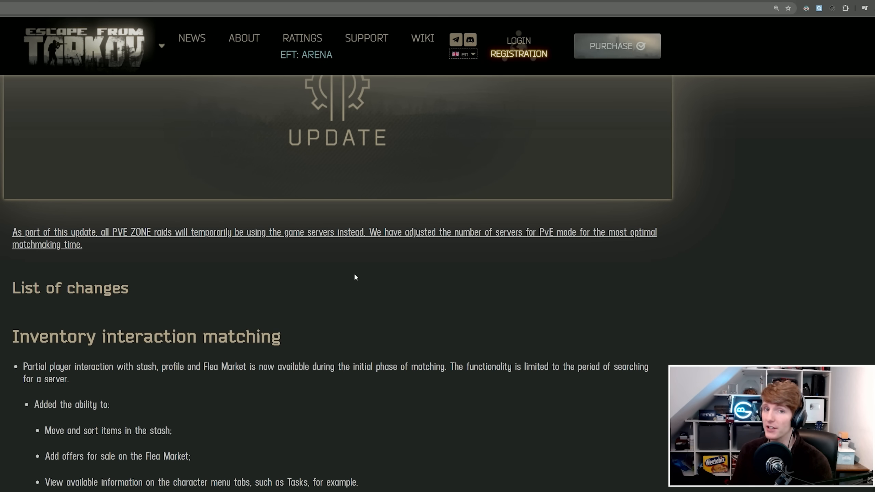
mouse_move(555, 246)
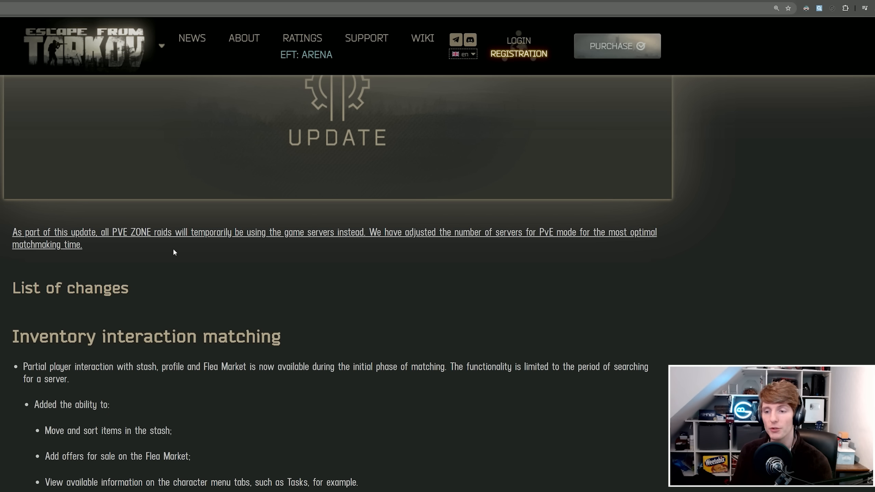
mouse_move(185, 263)
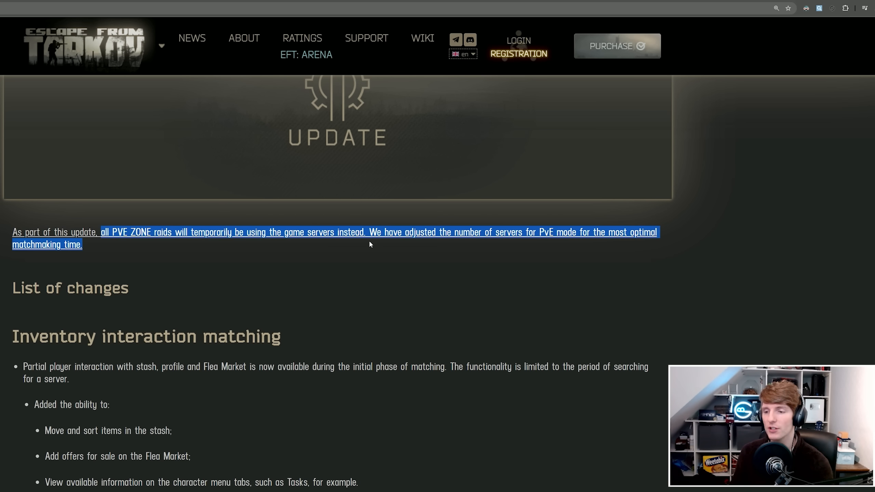
click(360, 269)
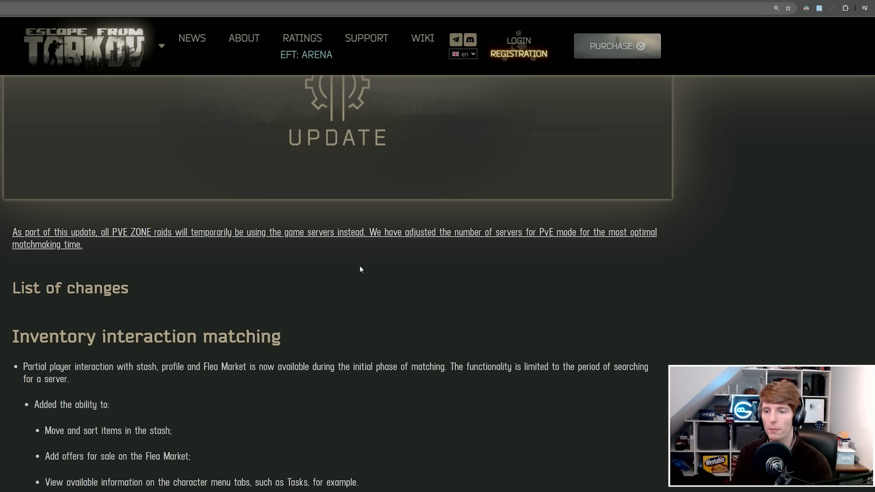
Read the Inventory interaction matching heading and first bullet, highlighting phrases, then clear the highlight.
scroll(down, 3)
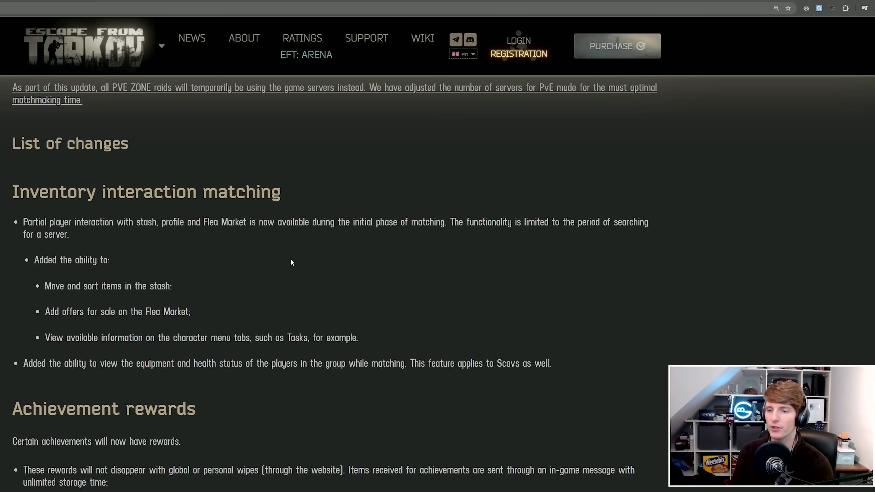
drag(11, 192, 217, 192)
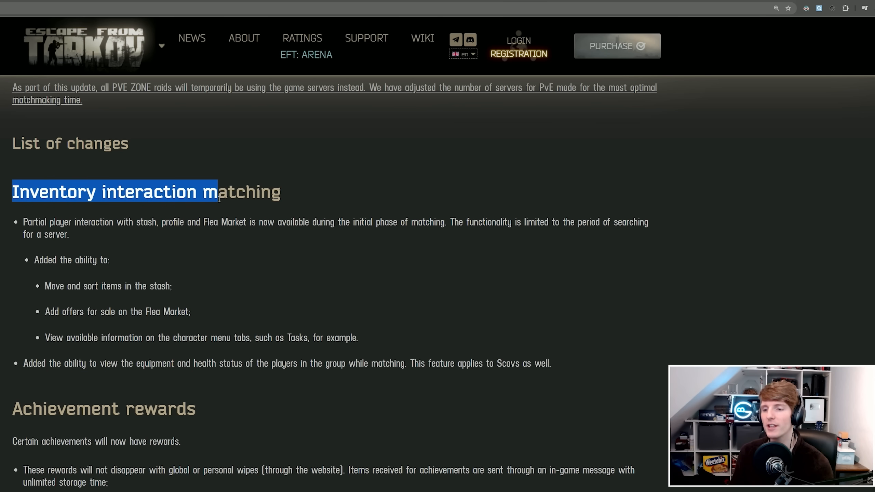
drag(217, 192, 281, 192)
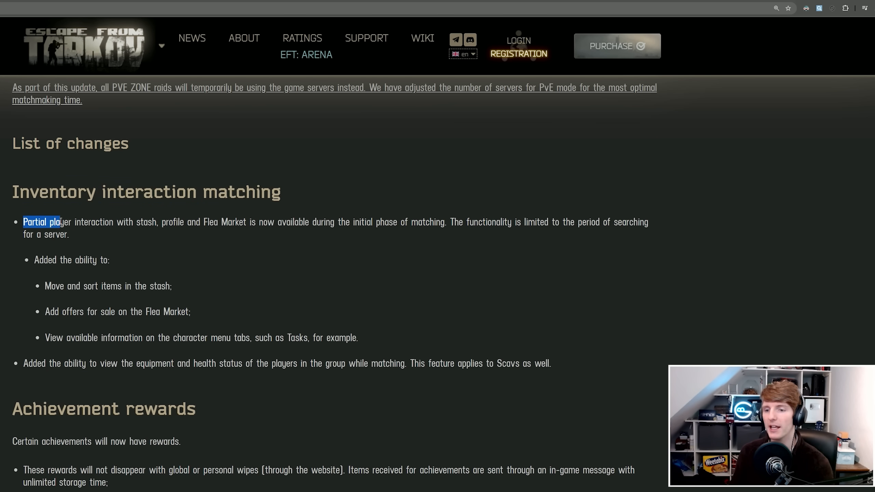
drag(62, 222, 181, 226)
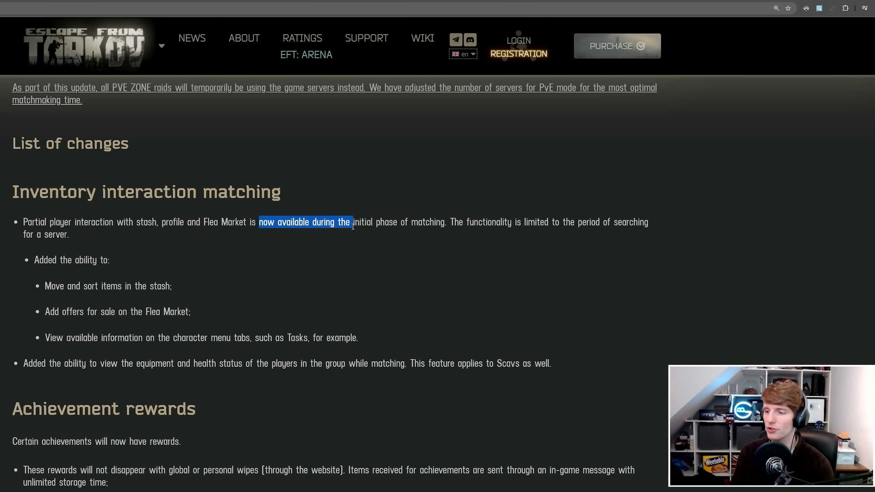
drag(352, 222, 612, 233)
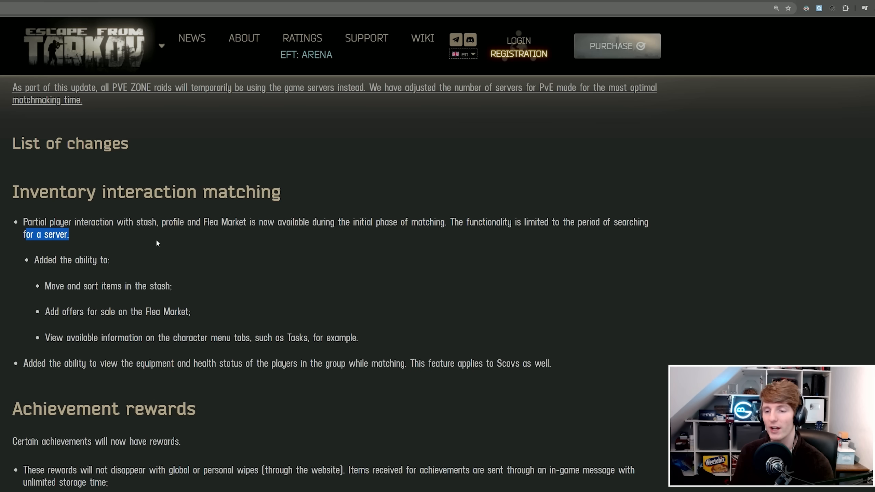
click(164, 244)
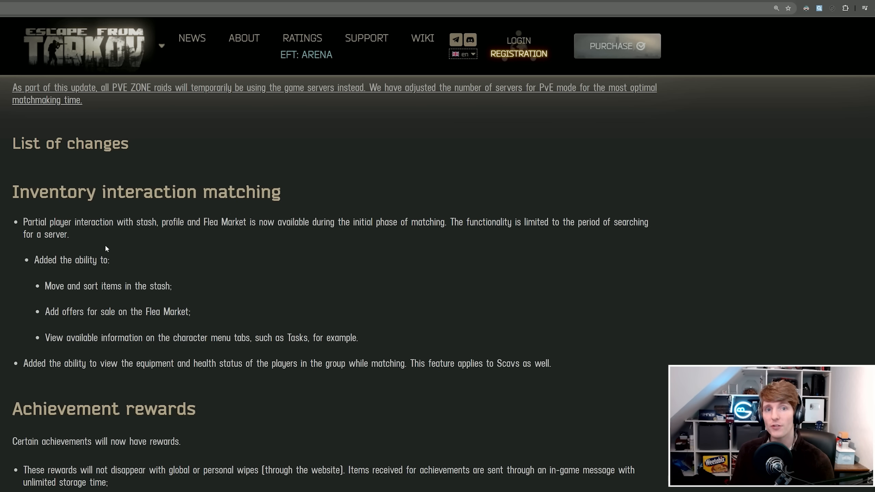
mouse_move(104, 242)
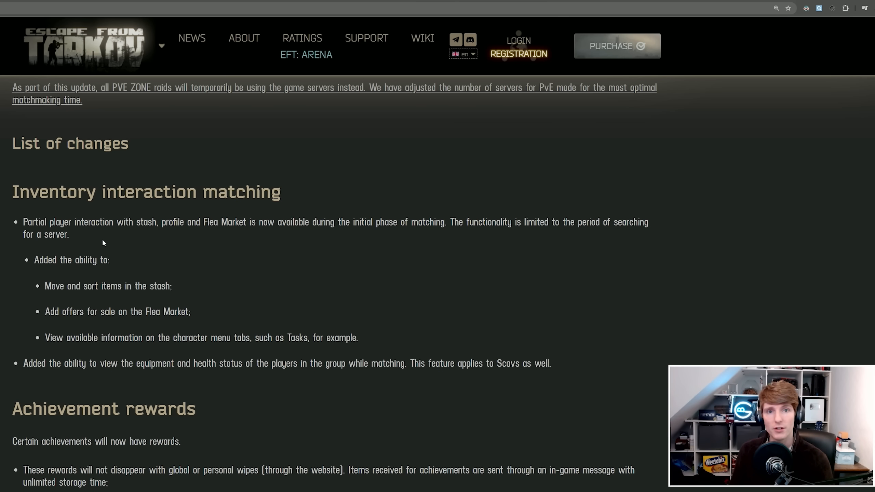
mouse_move(279, 243)
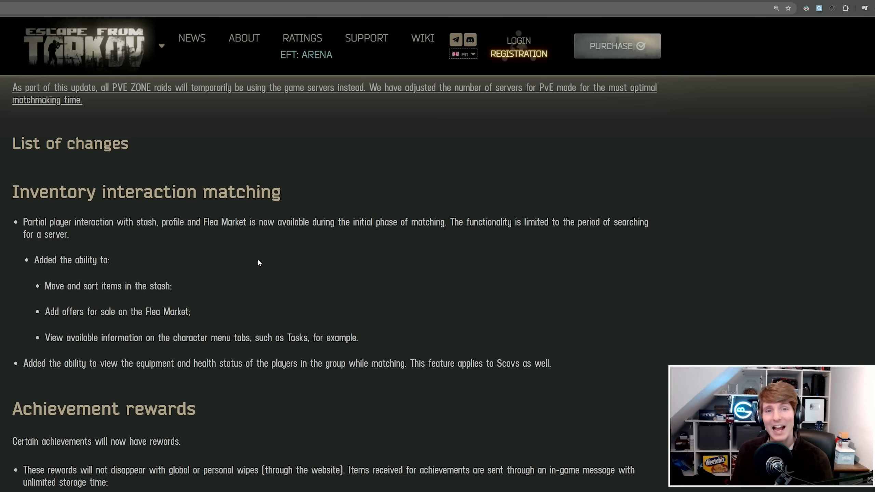
Scroll down to the Achievement rewards section and its rewarded achievements.
scroll(down, 3)
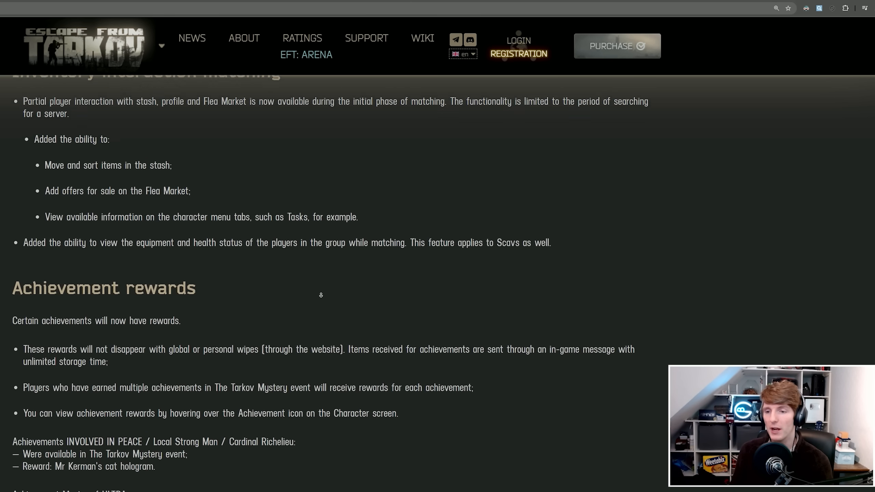
scroll(down, 3)
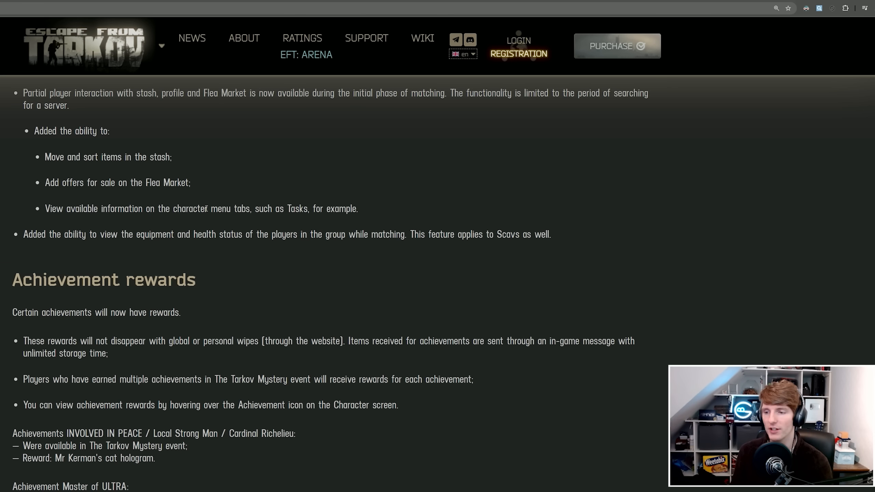
mouse_move(295, 259)
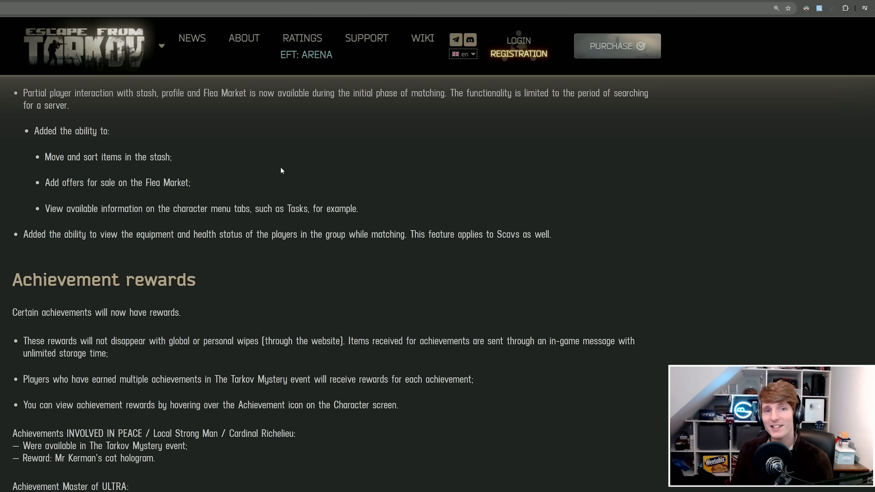
mouse_move(447, 171)
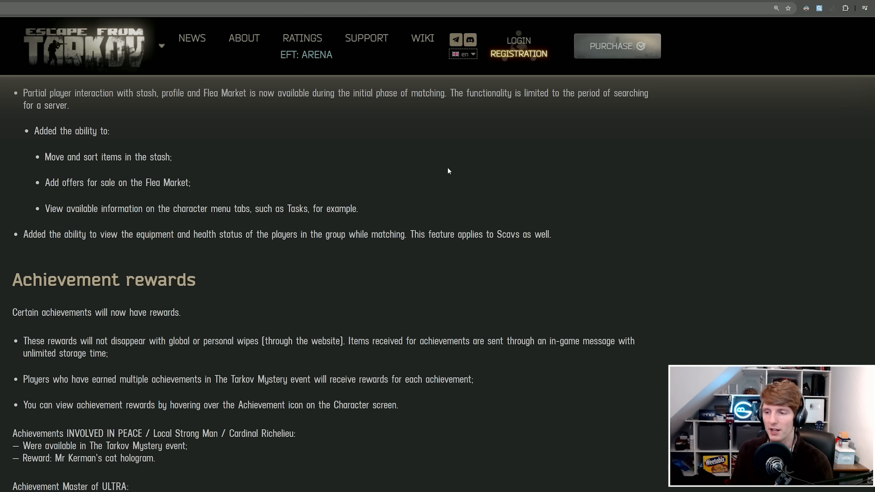
mouse_move(397, 169)
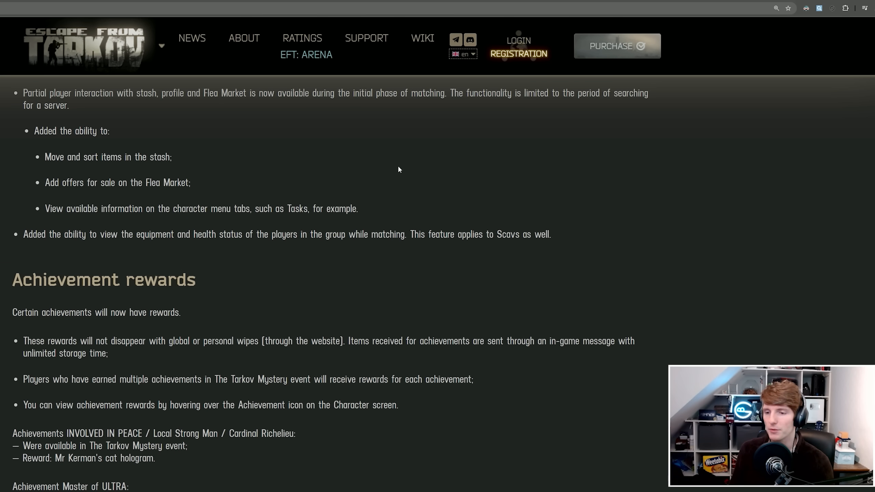
scroll(down, 3)
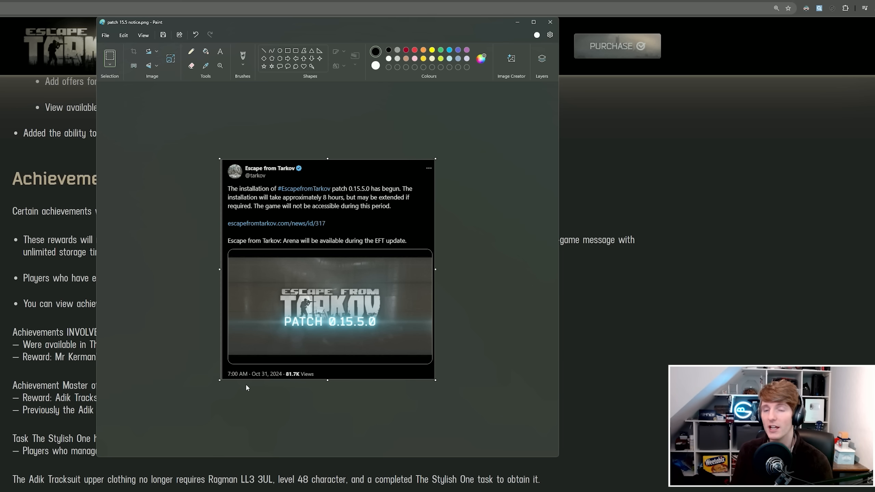
mouse_move(335, 193)
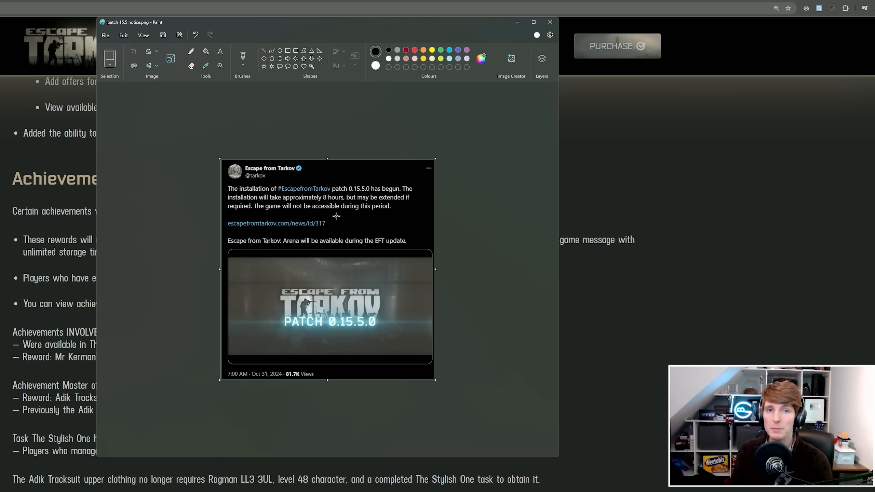
mouse_move(354, 212)
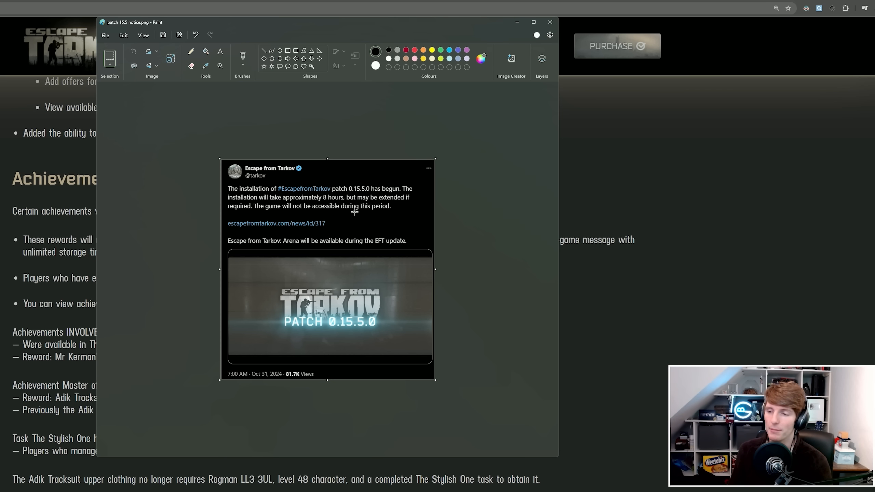
Close the Paint window showing the patch 15.5 notice tweet.
click(514, 22)
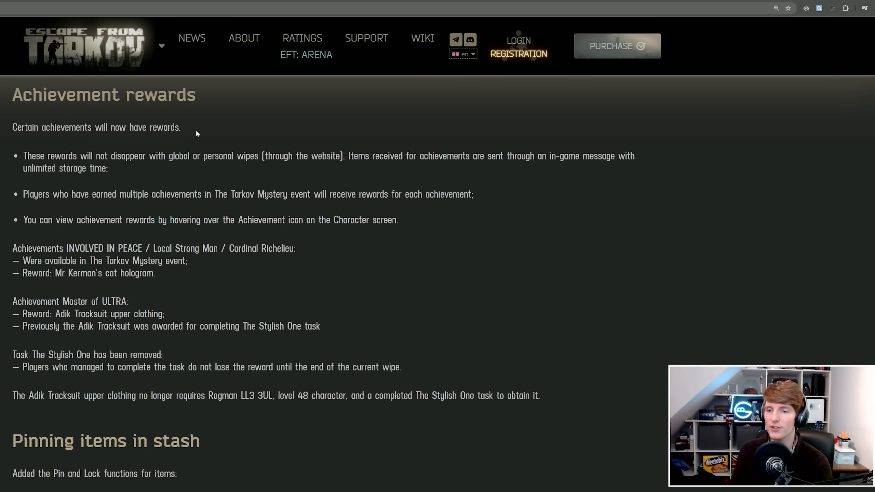
mouse_move(293, 175)
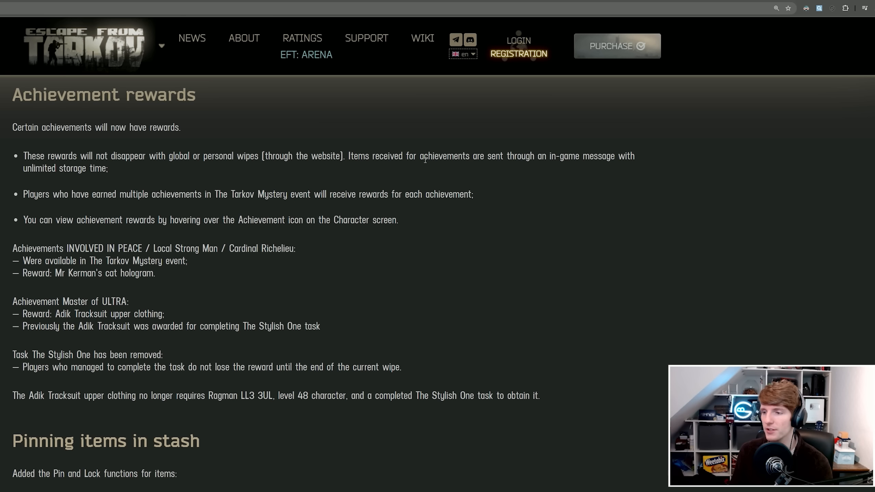
Highlight the lines on rewards surviving wipes, Tarkov Mystery rewards and viewing rewards on the Character screen.
drag(470, 156, 627, 157)
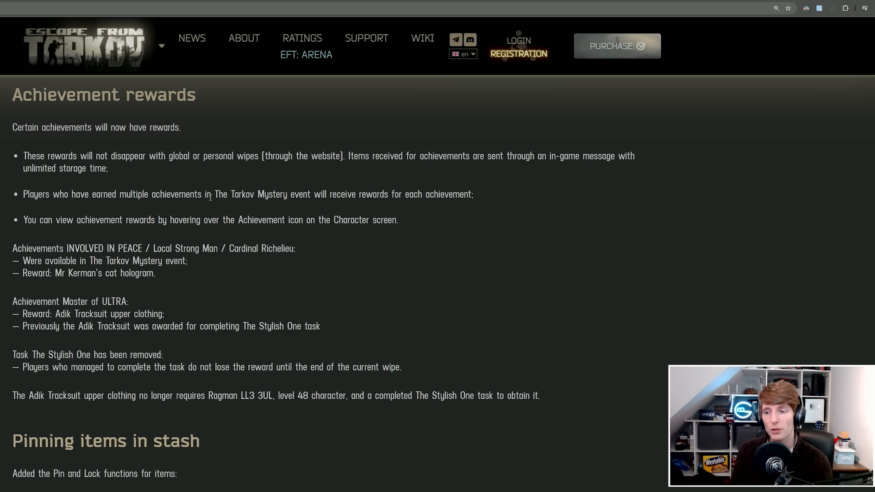
drag(214, 194, 313, 194)
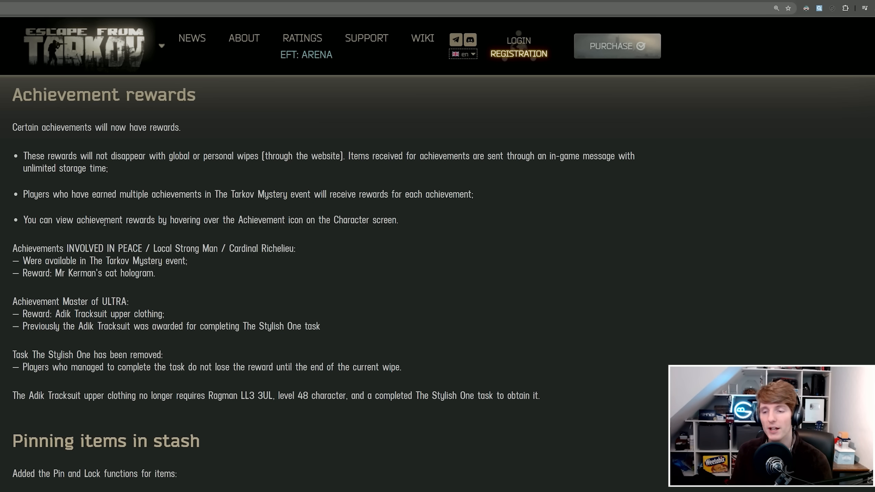
drag(127, 219, 260, 220)
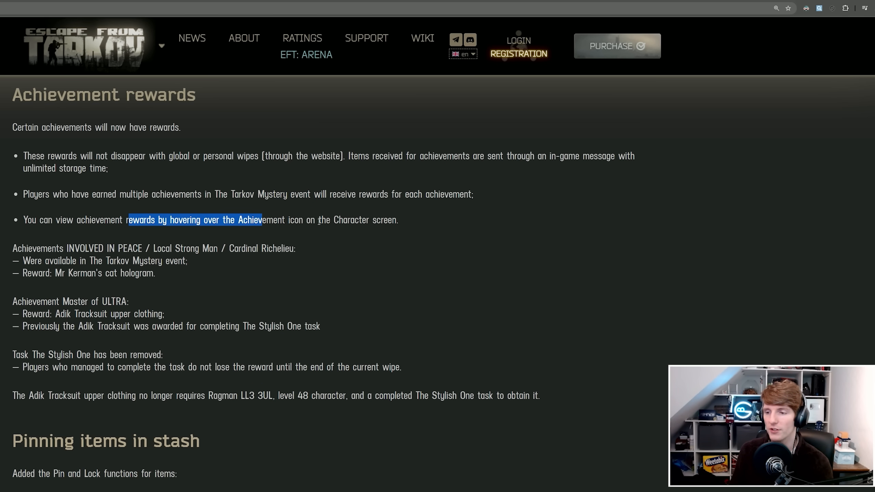
scroll(down, 3)
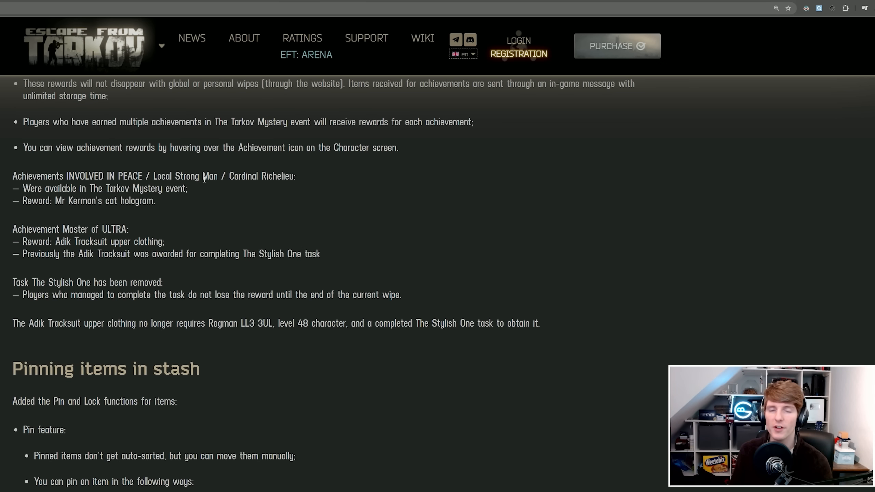
double_click(88, 175)
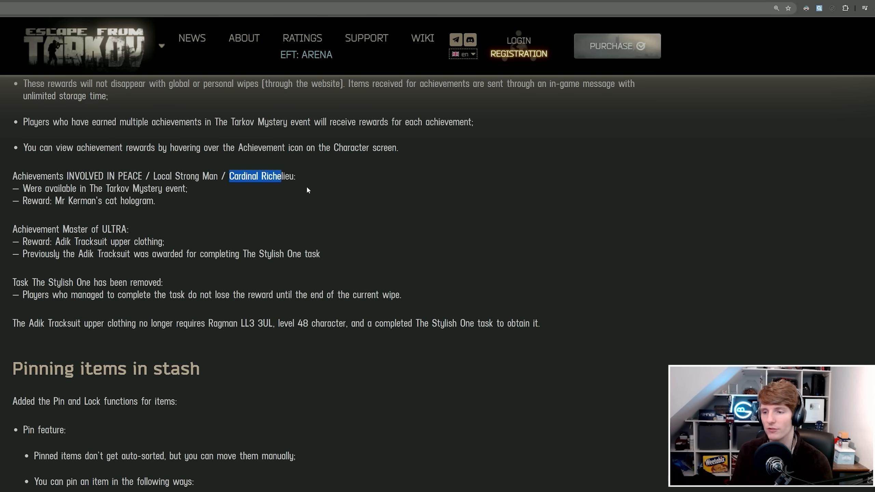
click(307, 190)
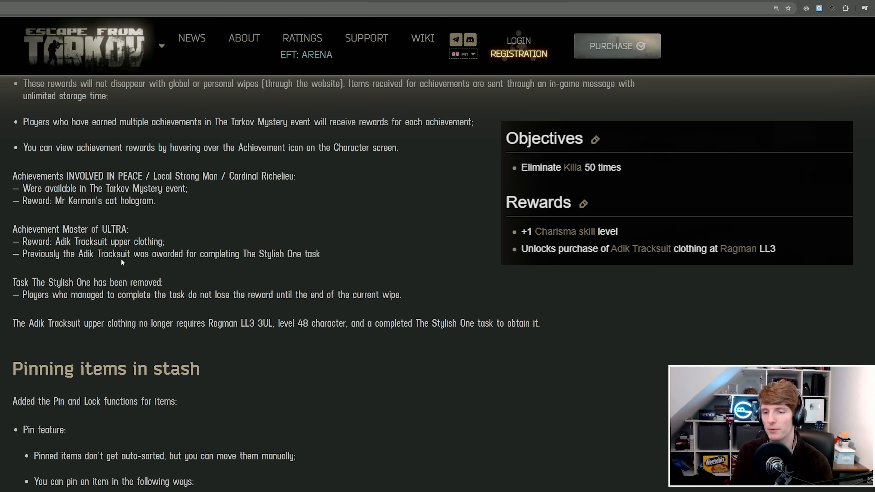
mouse_move(176, 258)
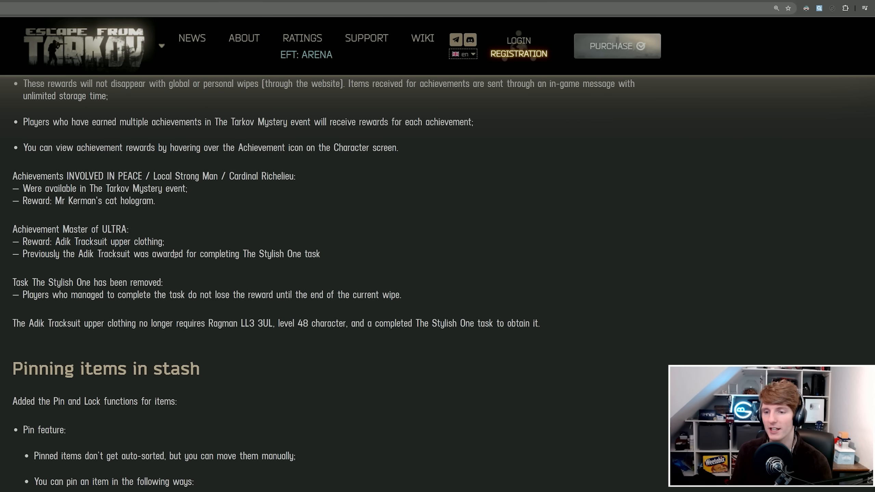
drag(45, 294, 262, 294)
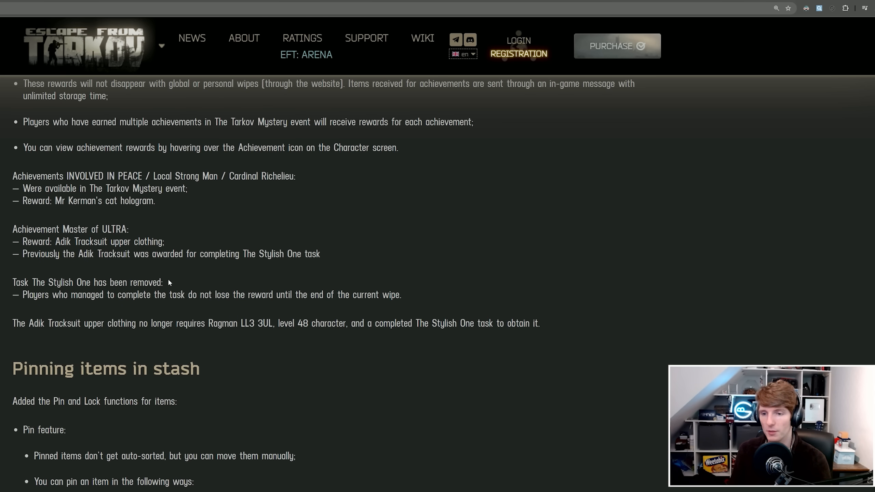
mouse_move(137, 235)
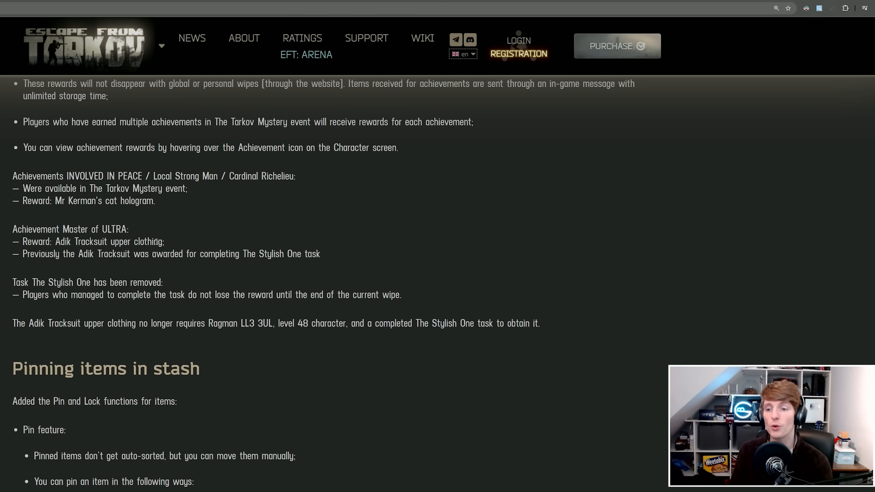
mouse_move(71, 324)
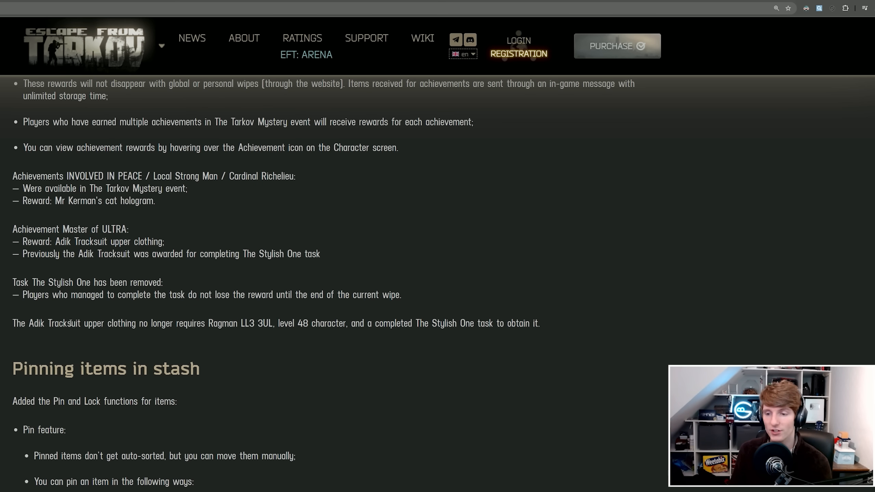
drag(288, 323, 340, 323)
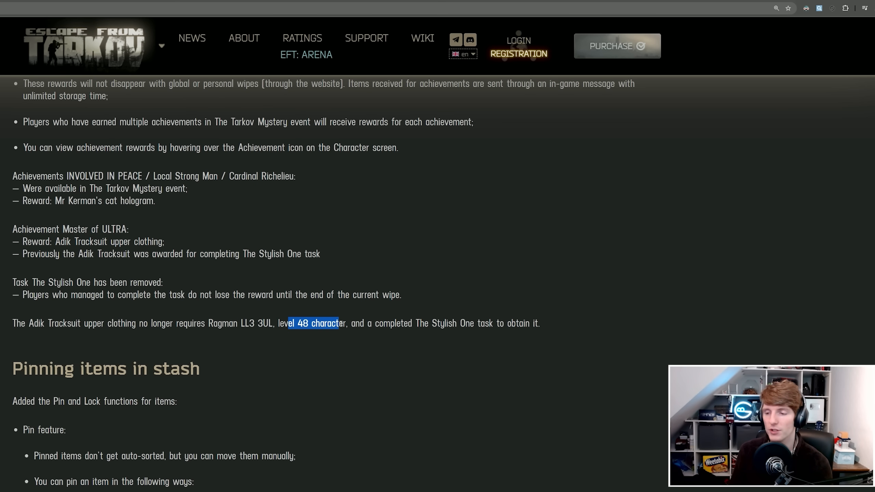
click(178, 265)
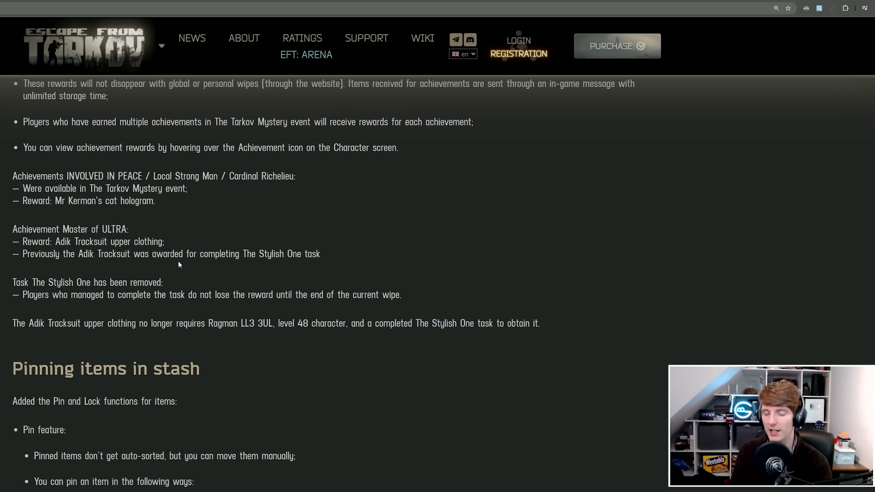
Read the Pinning items in stash section, highlighting the ways to pin items, and scroll through Pin and Lock details.
scroll(down, 3)
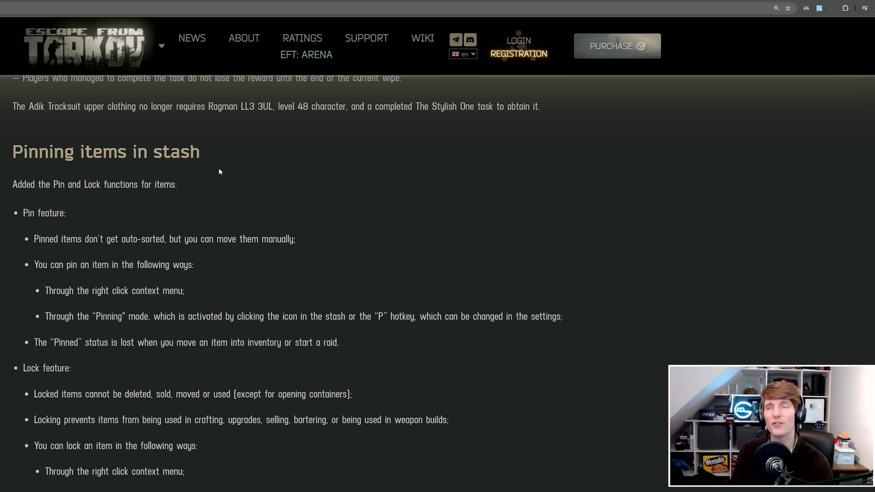
mouse_move(227, 178)
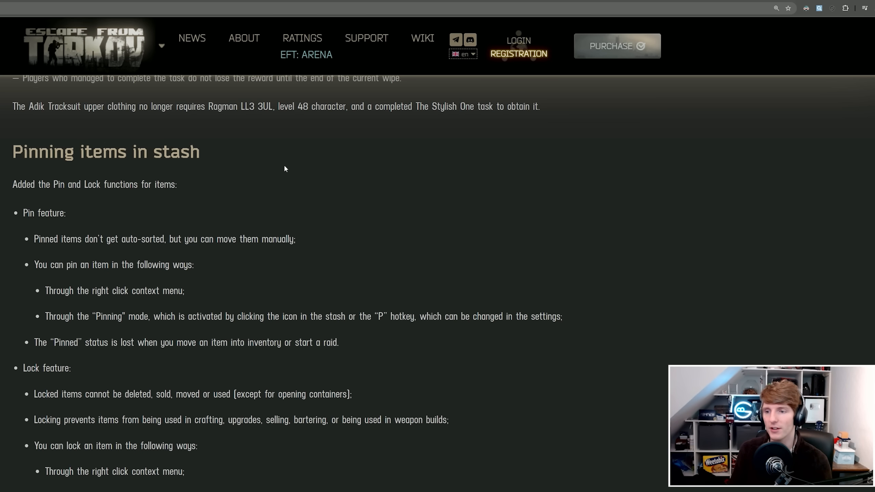
drag(13, 183, 177, 184)
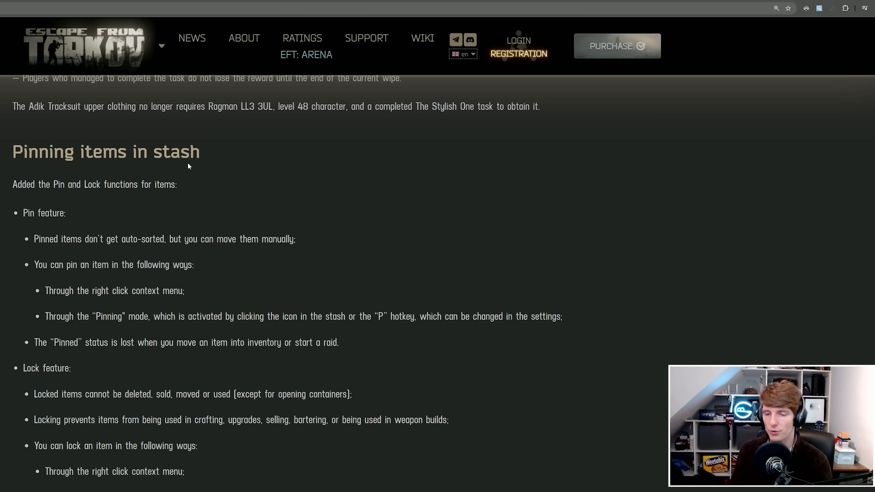
double_click(28, 213)
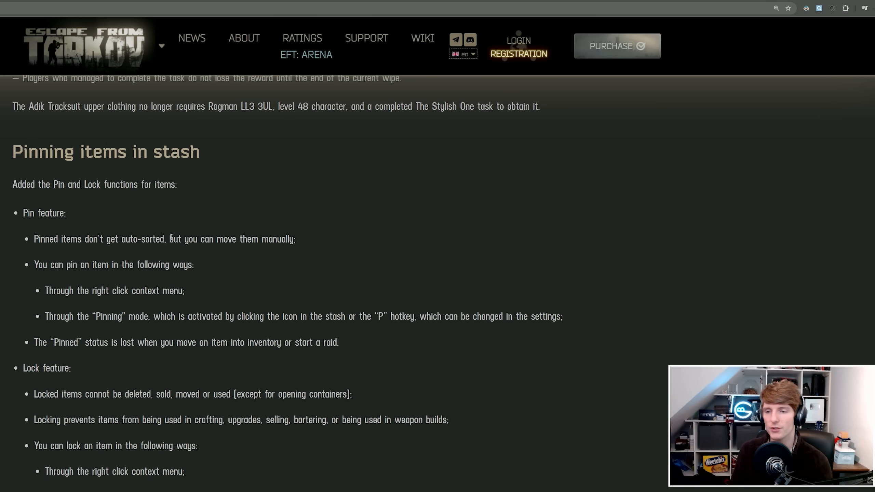
double_click(41, 264)
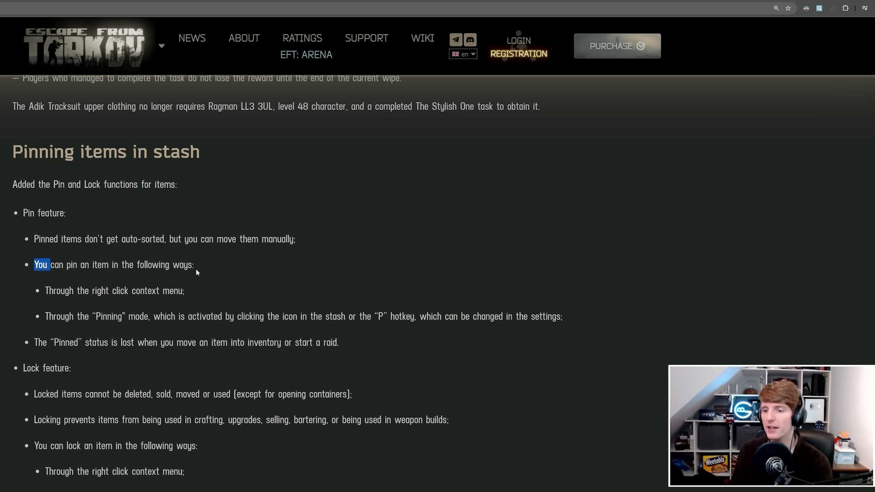
scroll(down, 3)
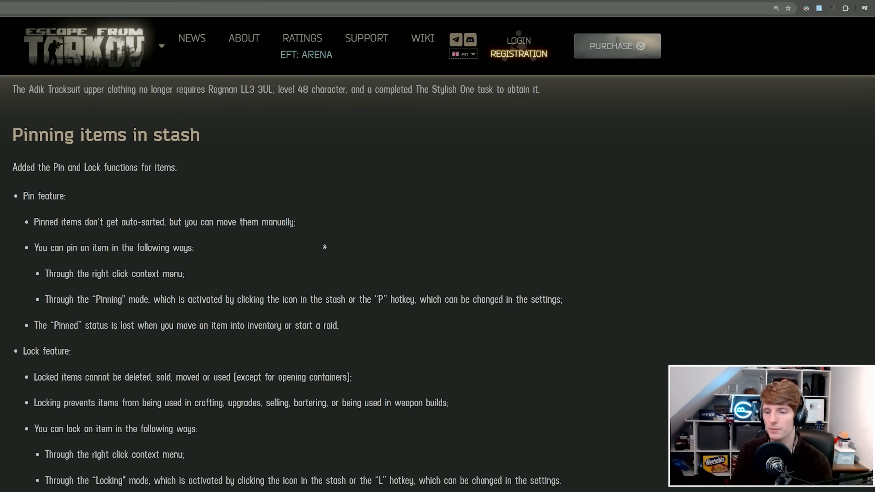
scroll(down, 3)
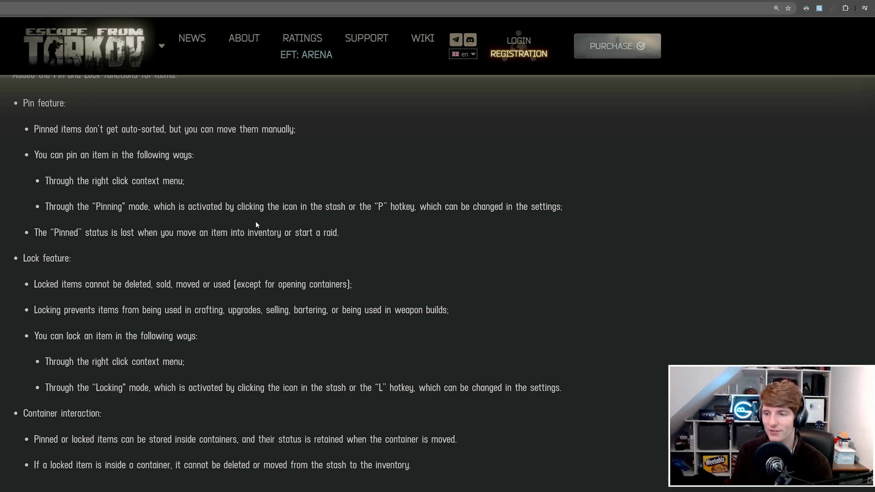
mouse_move(394, 212)
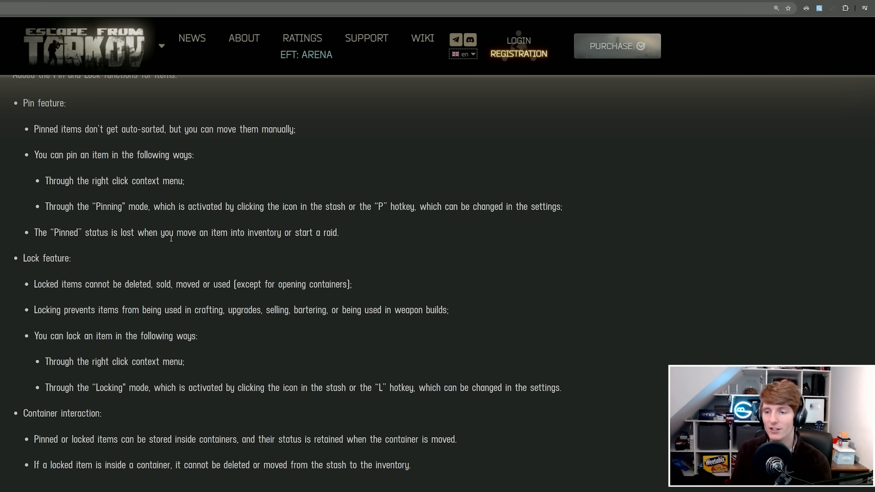
mouse_move(235, 246)
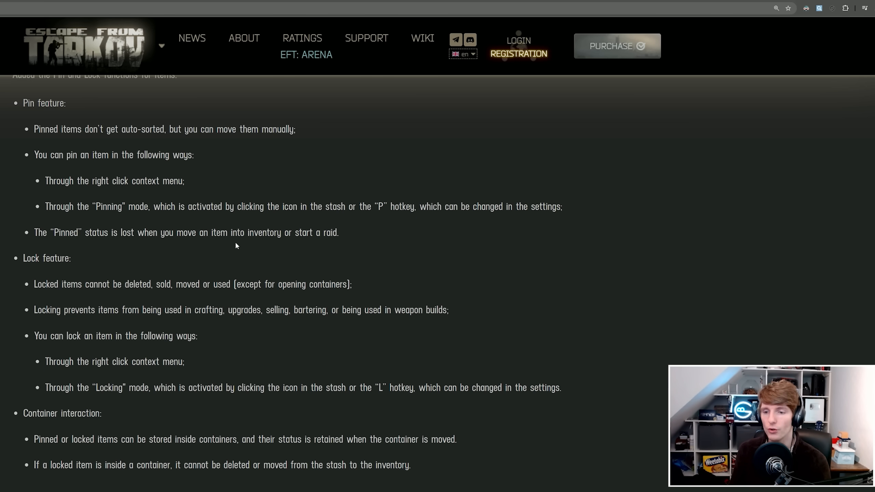
mouse_move(66, 275)
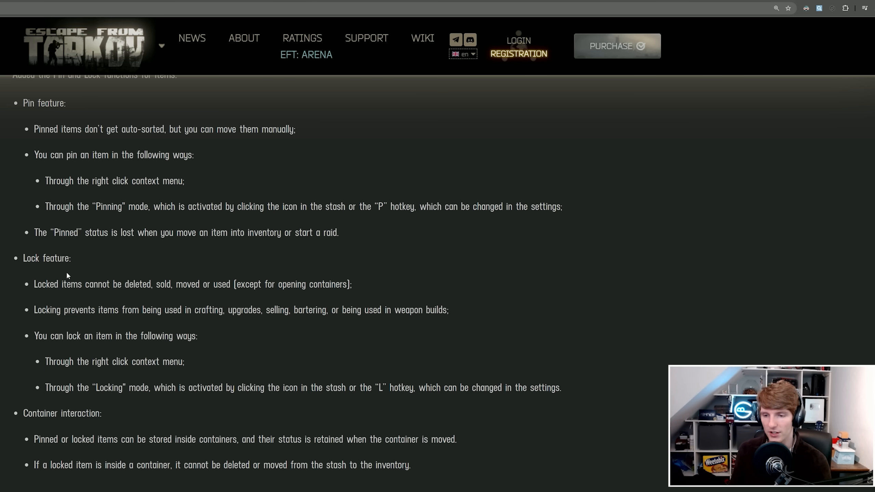
drag(70, 284, 171, 284)
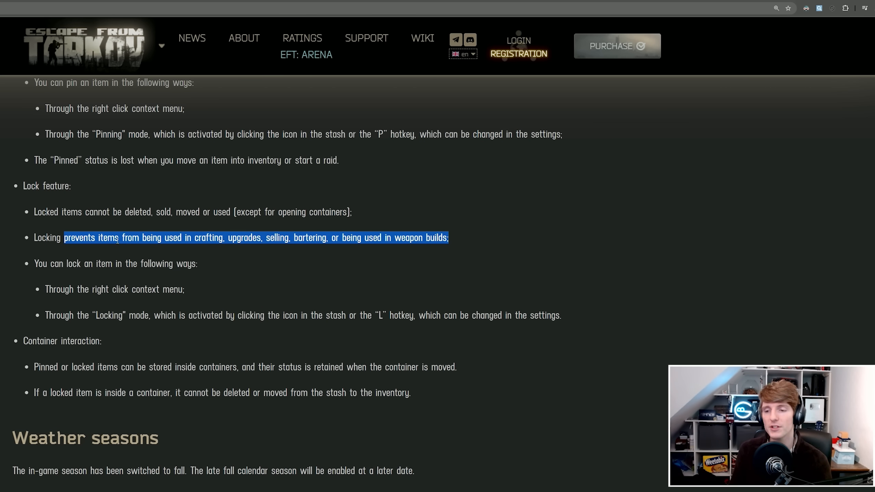
click(98, 229)
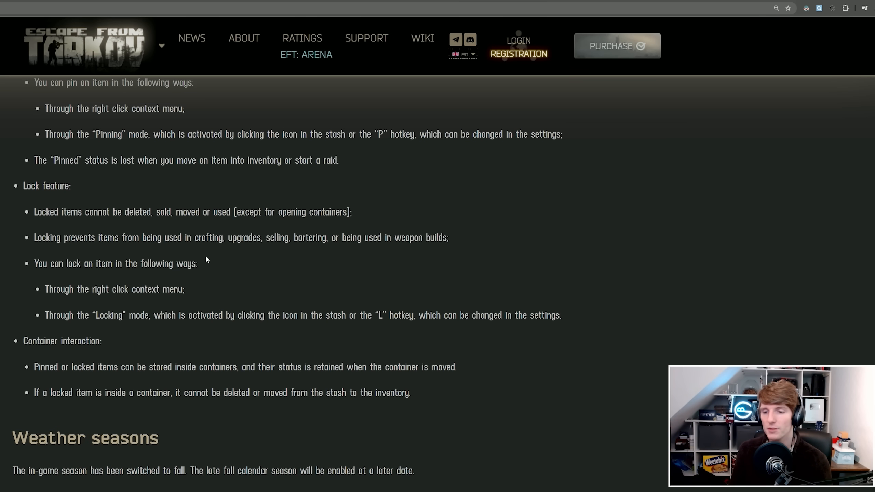
scroll(down, 3)
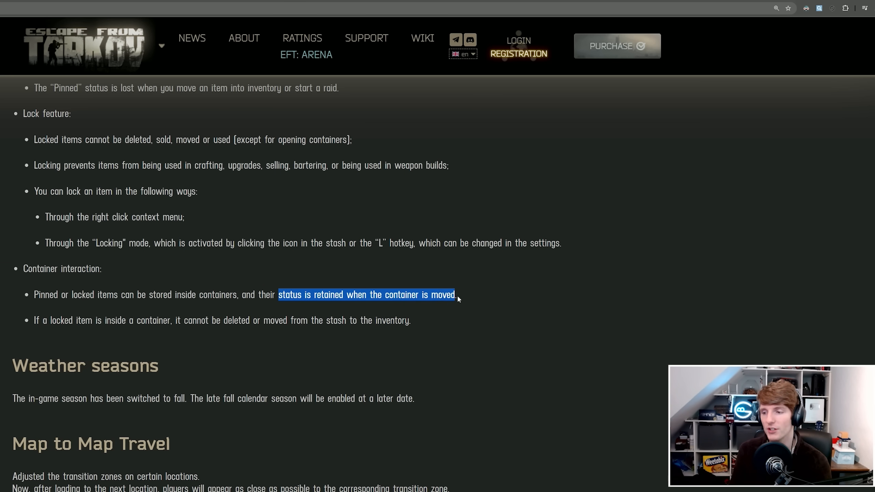
click(196, 294)
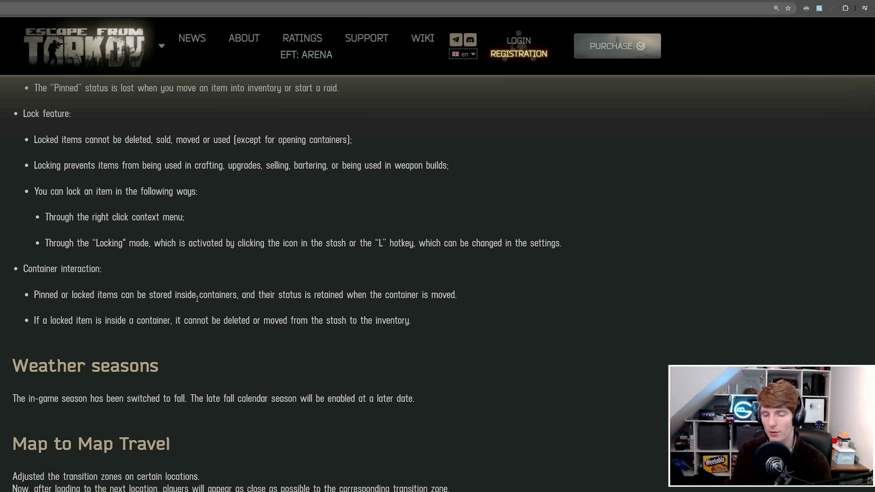
mouse_move(198, 341)
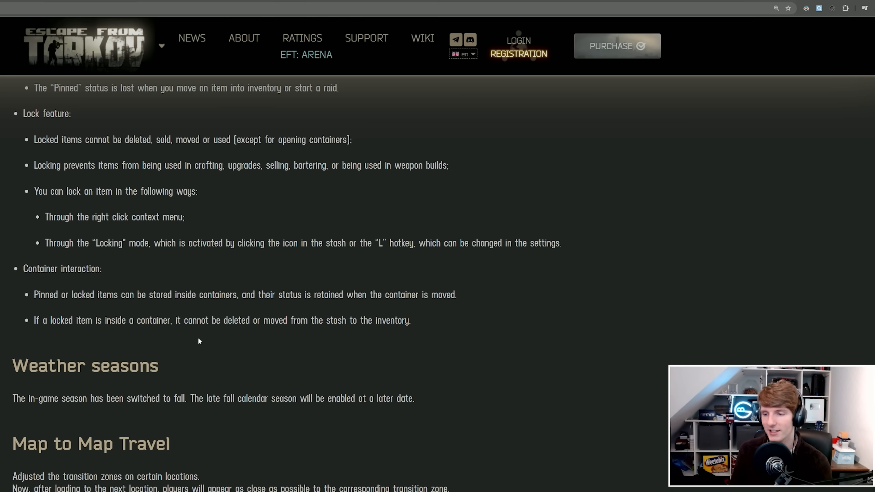
mouse_move(352, 334)
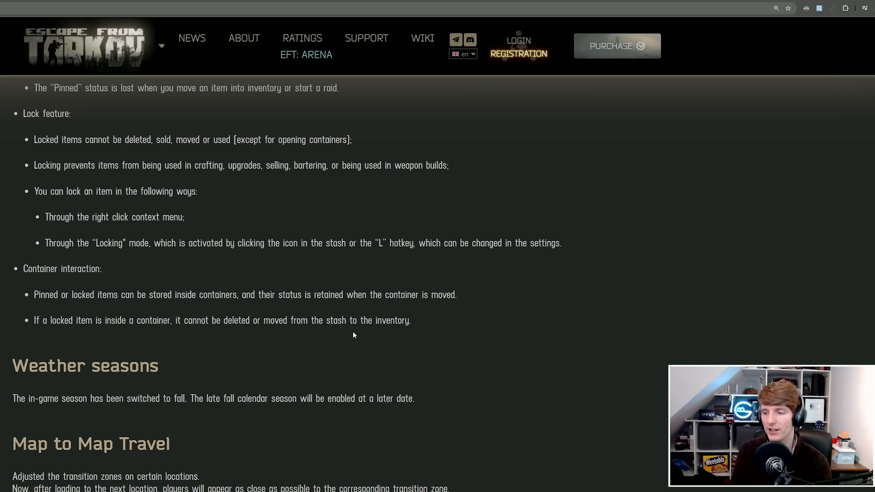
mouse_move(222, 314)
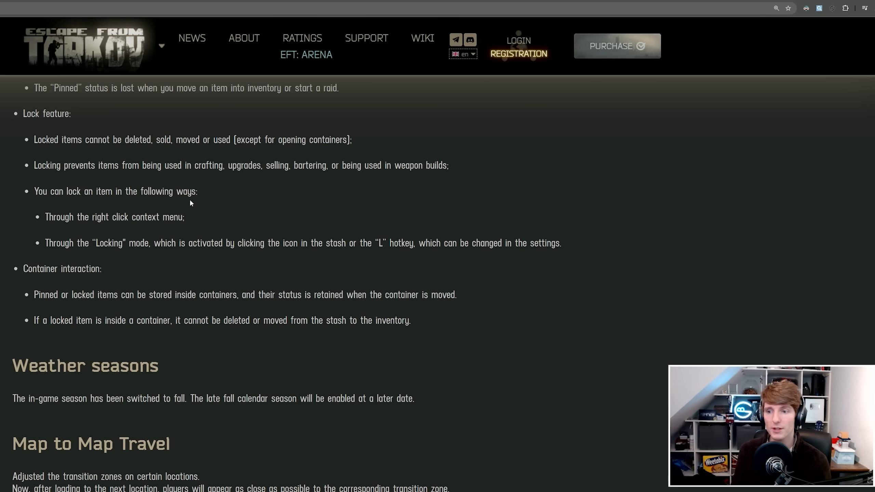
mouse_move(241, 255)
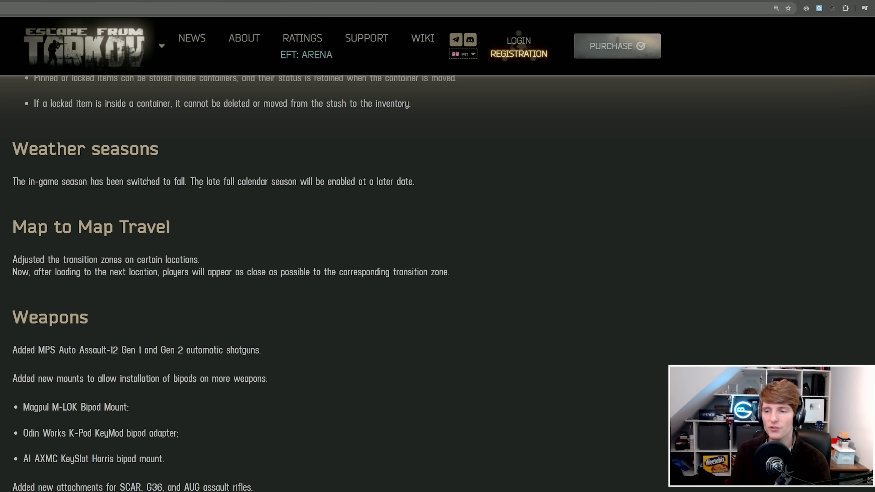
View roadmap 2024.jpeg in Photos to compare its 0.15.5.0 entry, then close it.
double_click(195, 180)
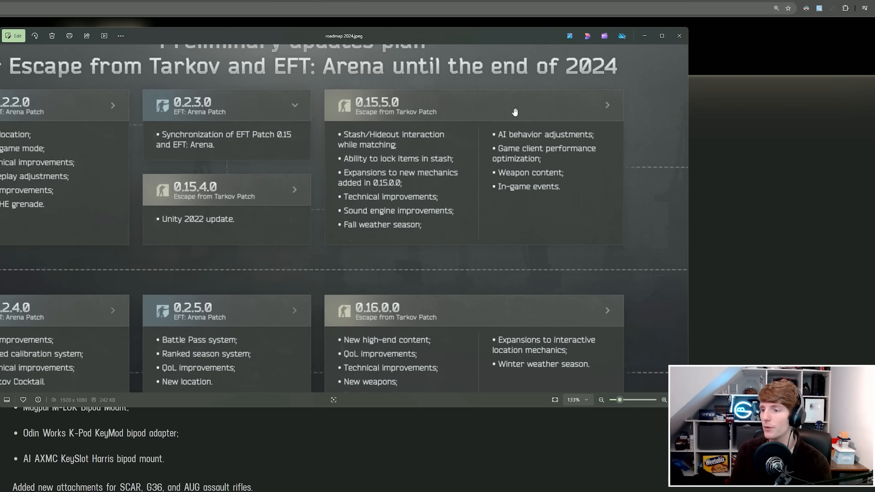
click(601, 399)
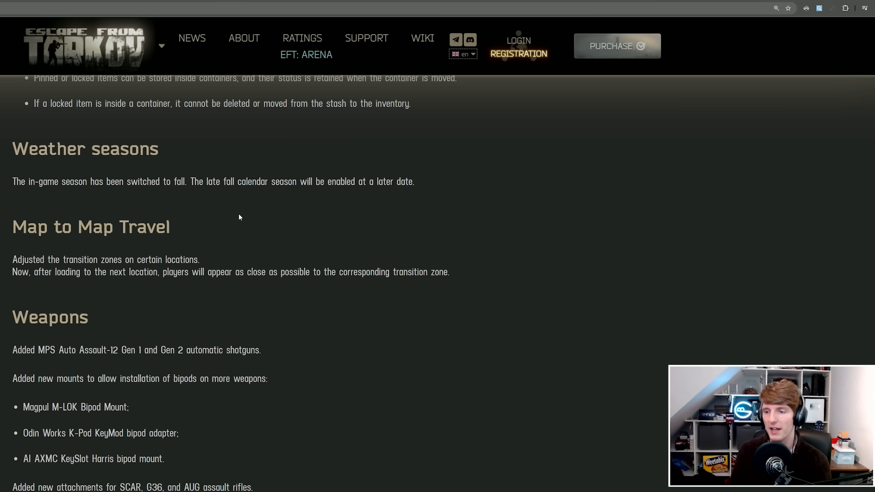
Read the Map to Map Travel sentences on transition zones and loading into the next location, down to List of fixes.
scroll(down, 3)
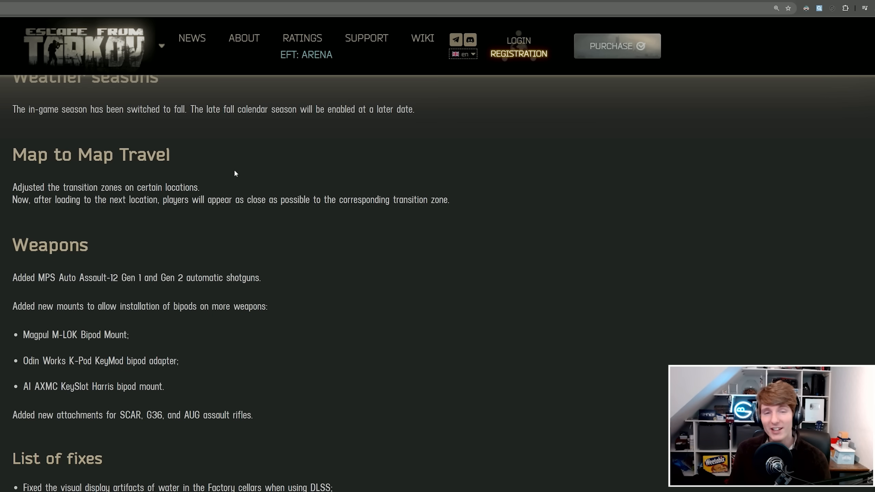
mouse_move(237, 167)
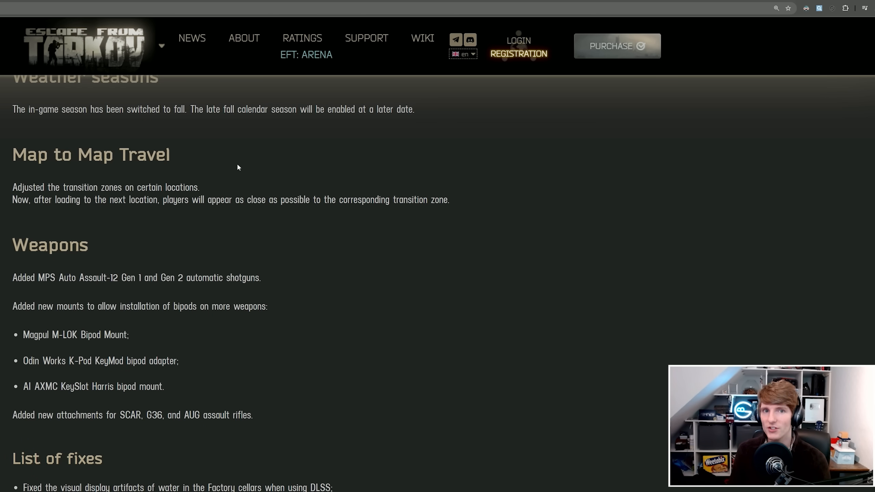
drag(13, 186, 172, 187)
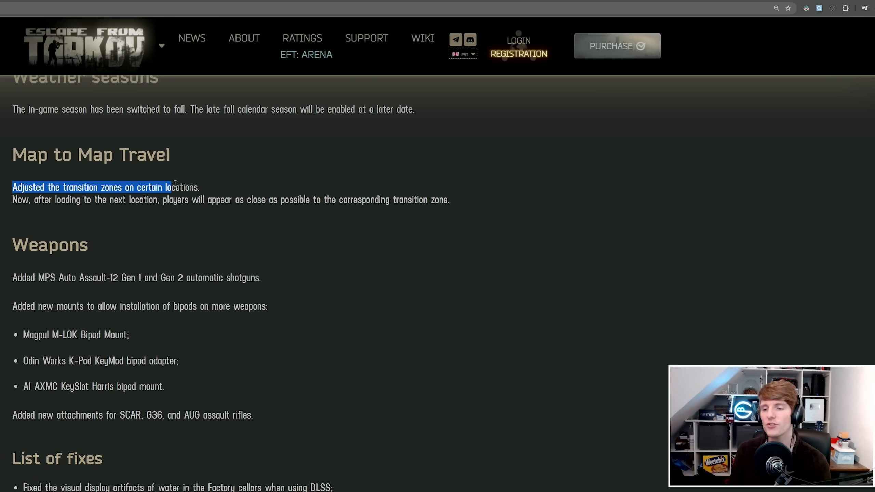
click(203, 188)
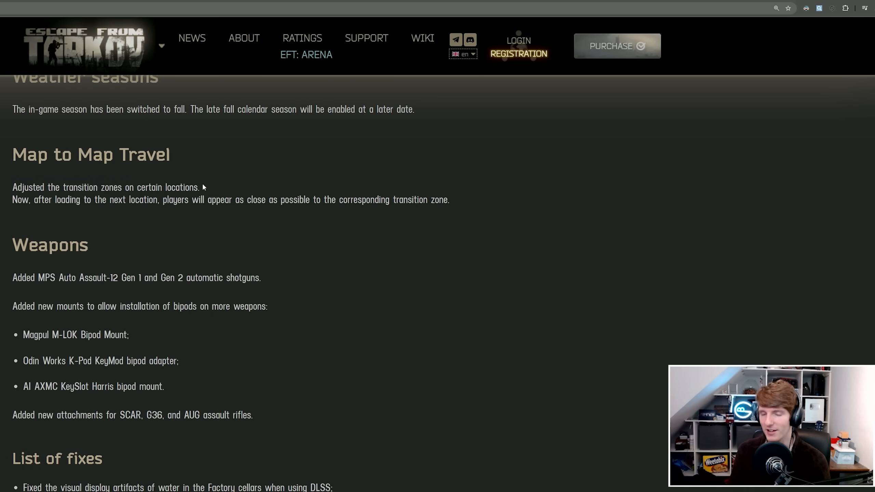
drag(30, 199, 205, 200)
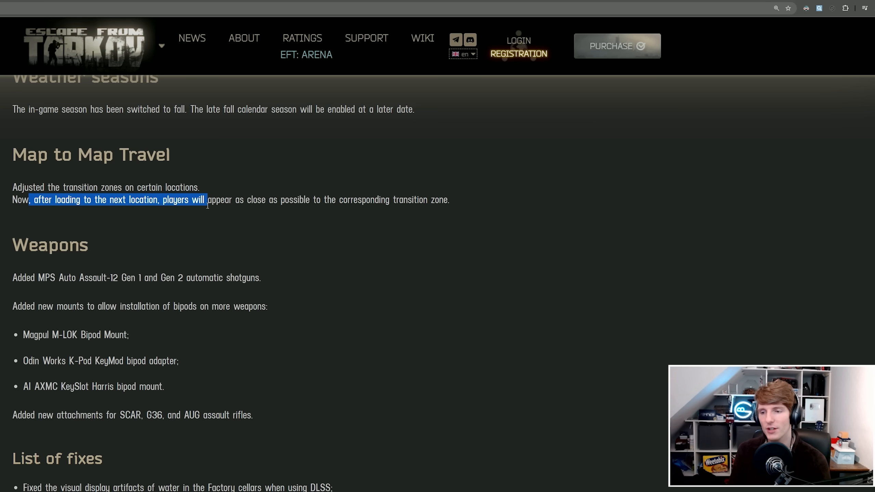
click(251, 183)
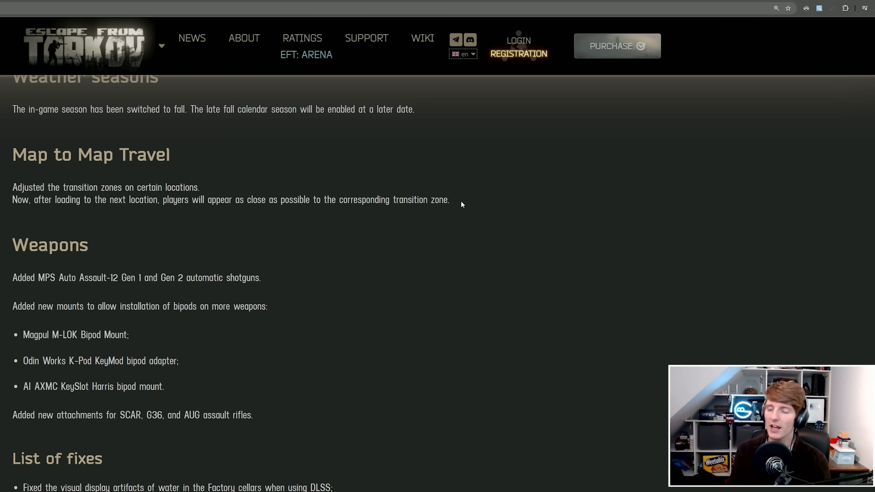
mouse_move(457, 203)
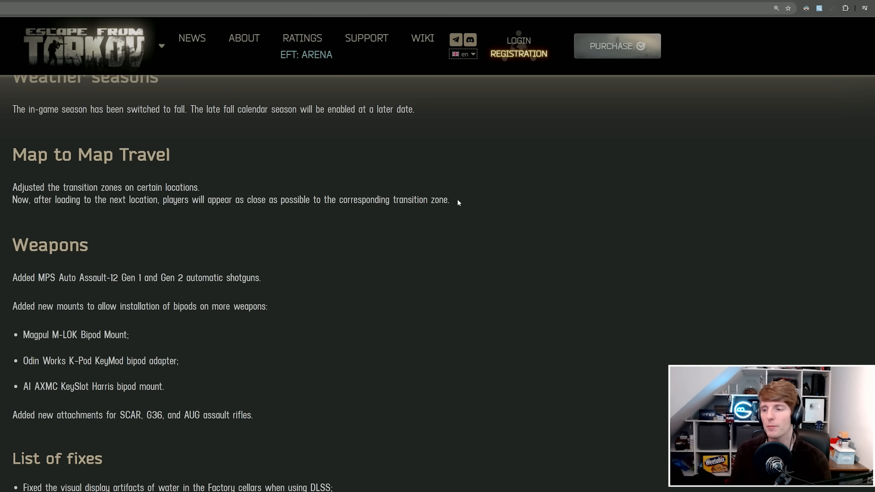
mouse_move(235, 191)
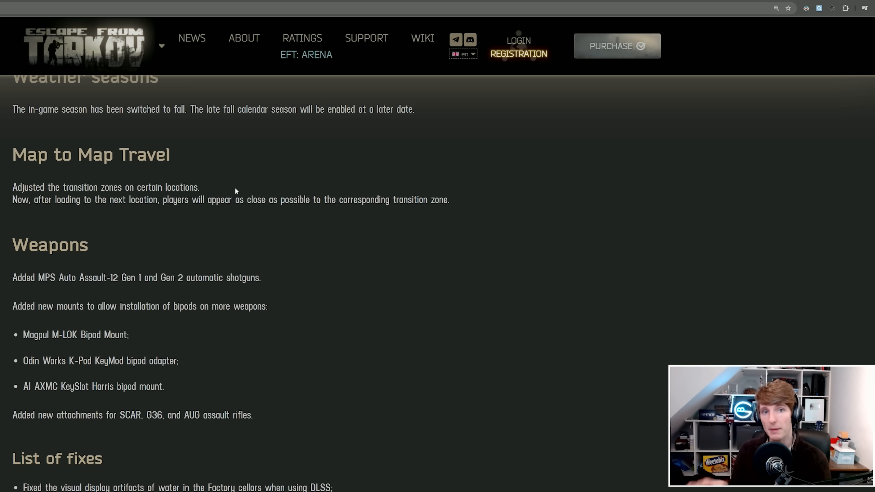
mouse_move(186, 173)
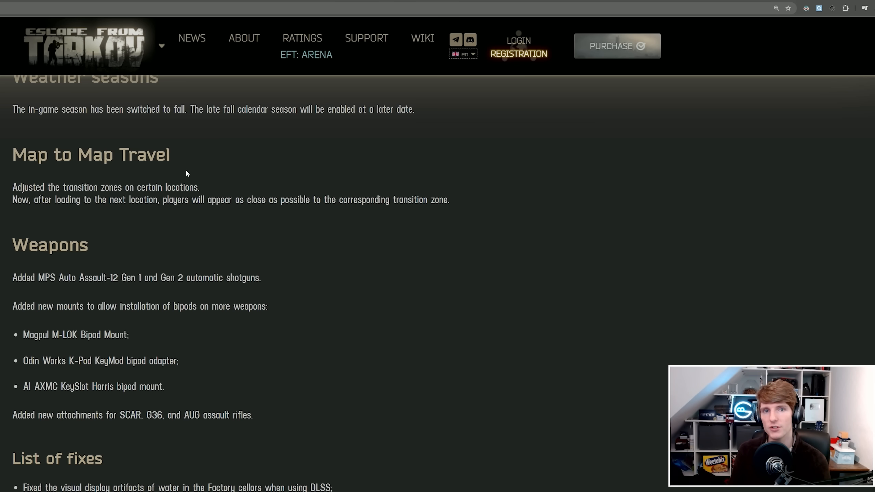
mouse_move(229, 181)
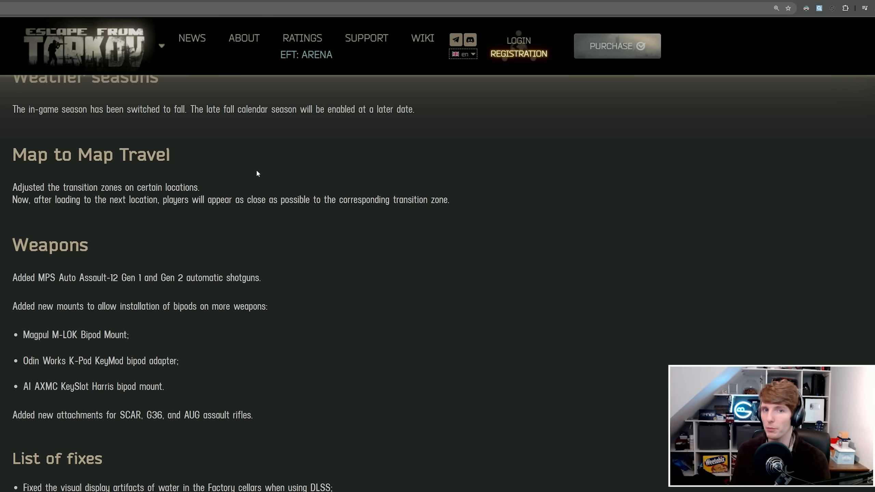
mouse_move(311, 195)
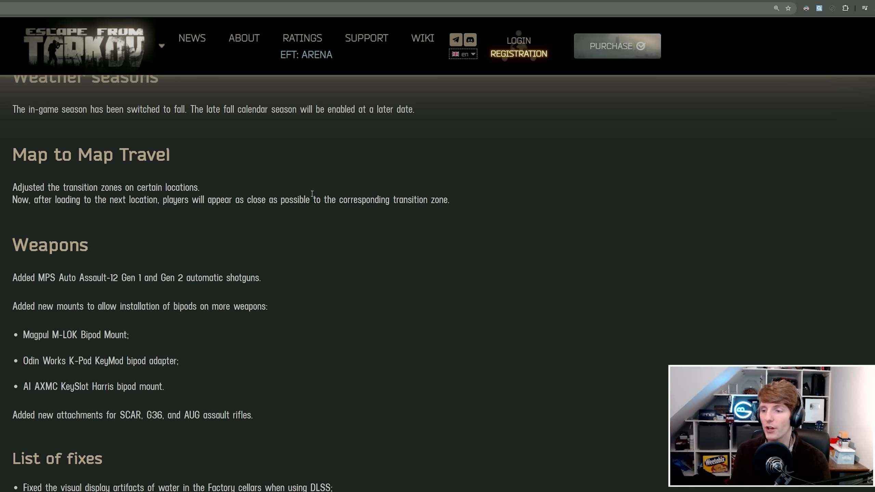
mouse_move(248, 172)
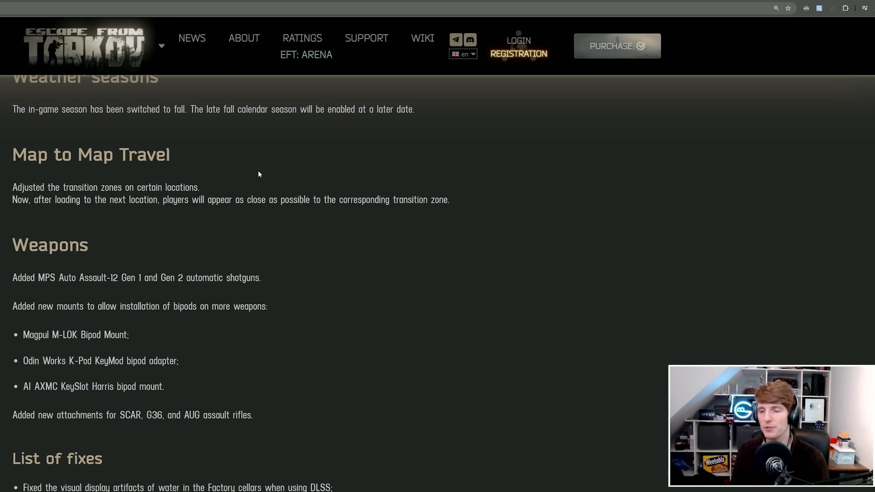
mouse_move(272, 225)
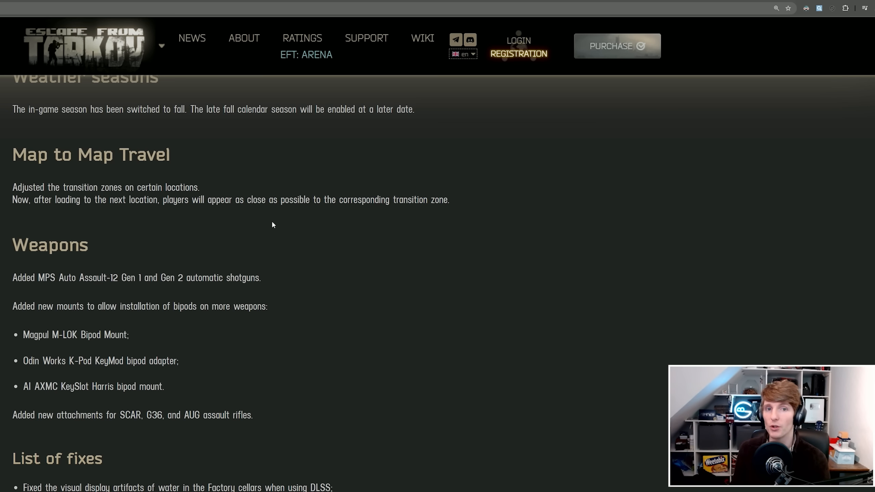
mouse_move(205, 176)
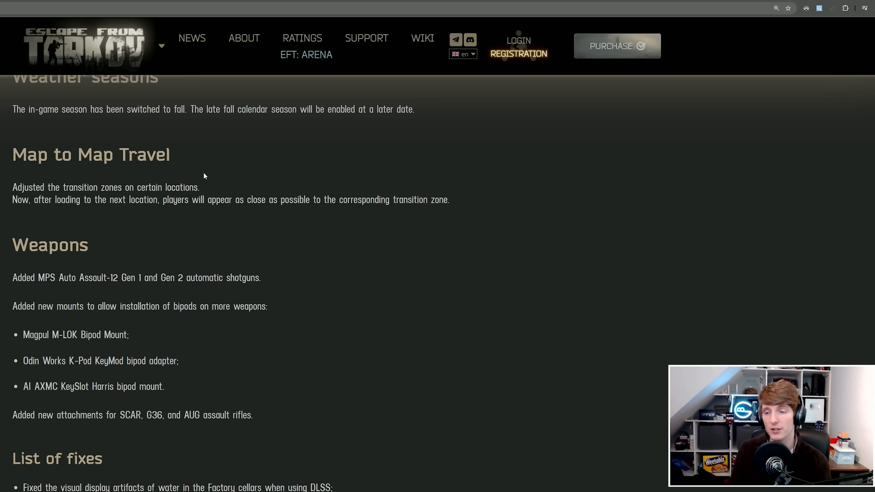
mouse_move(224, 178)
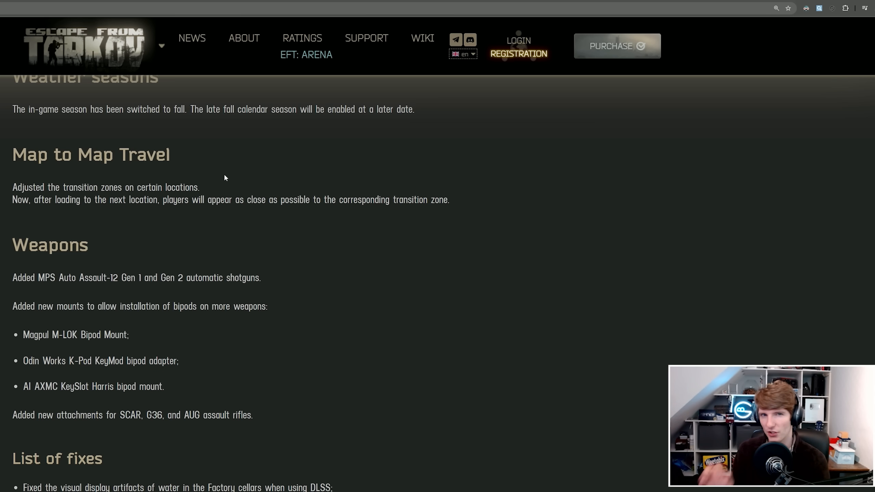
mouse_move(268, 223)
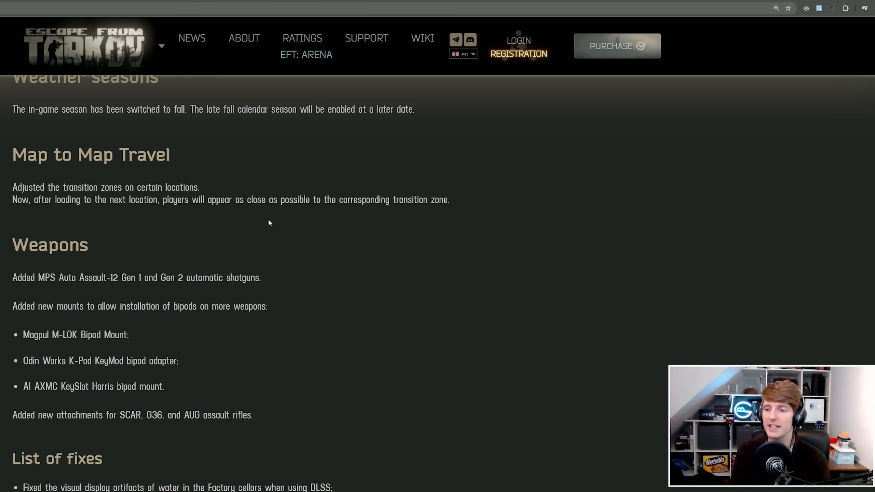
mouse_move(195, 218)
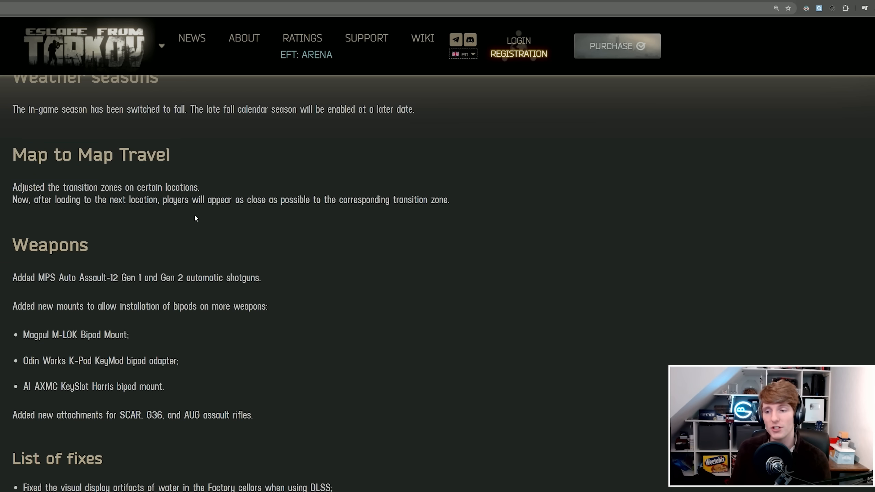
mouse_move(201, 232)
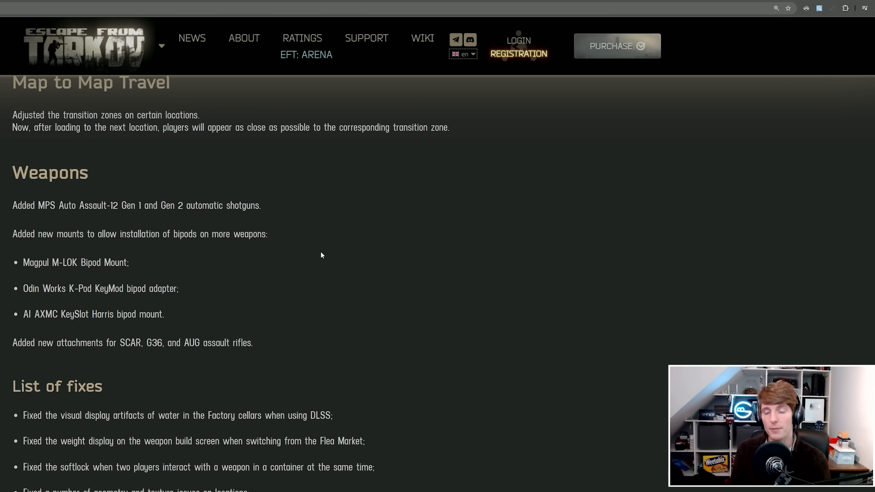
mouse_move(121, 223)
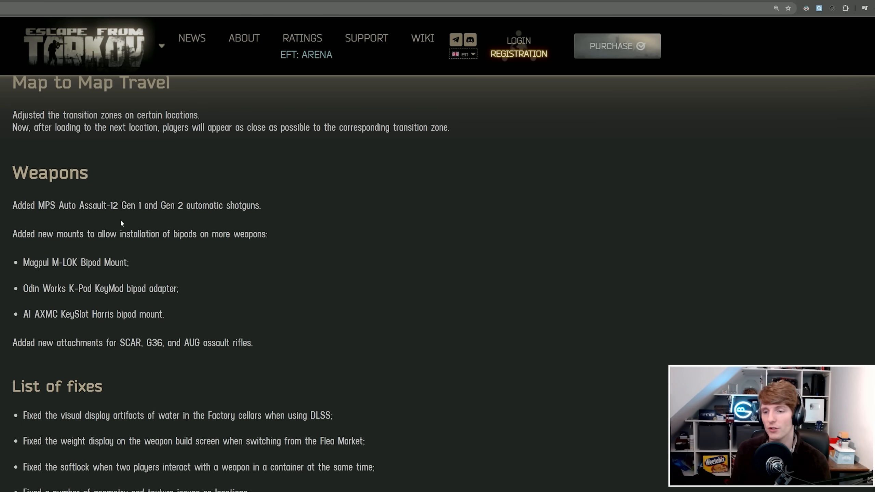
mouse_move(296, 220)
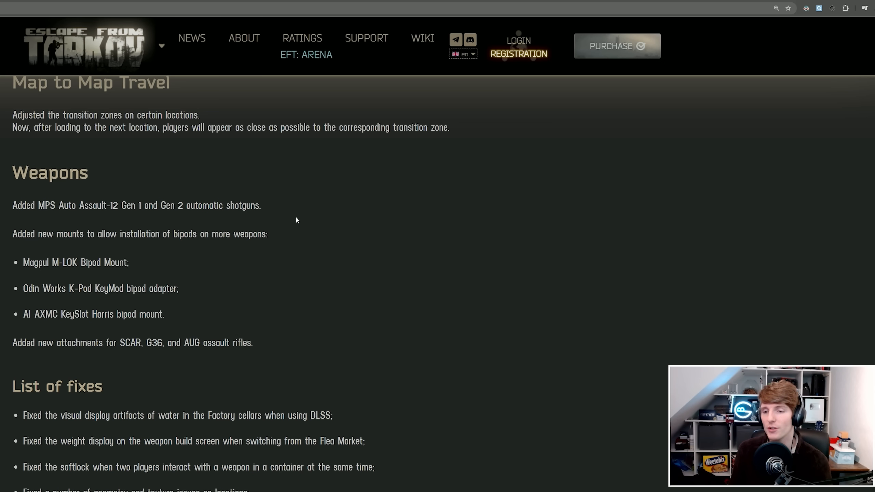
mouse_move(10, 208)
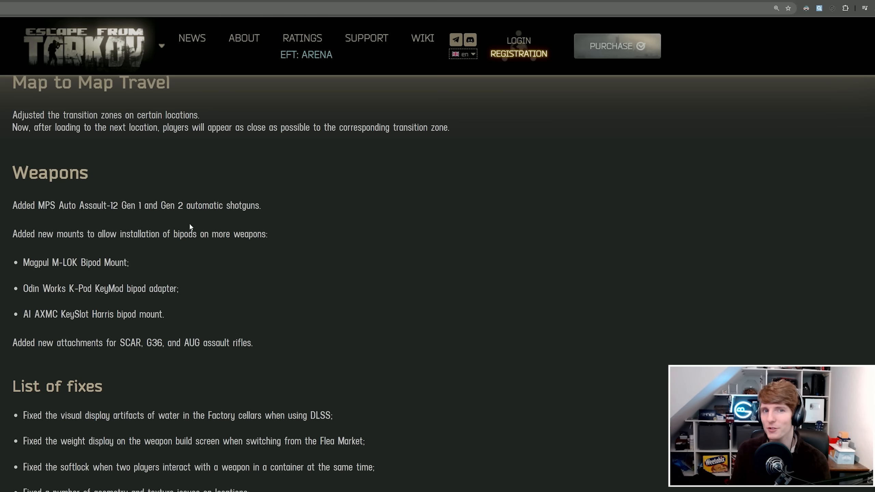
mouse_move(86, 244)
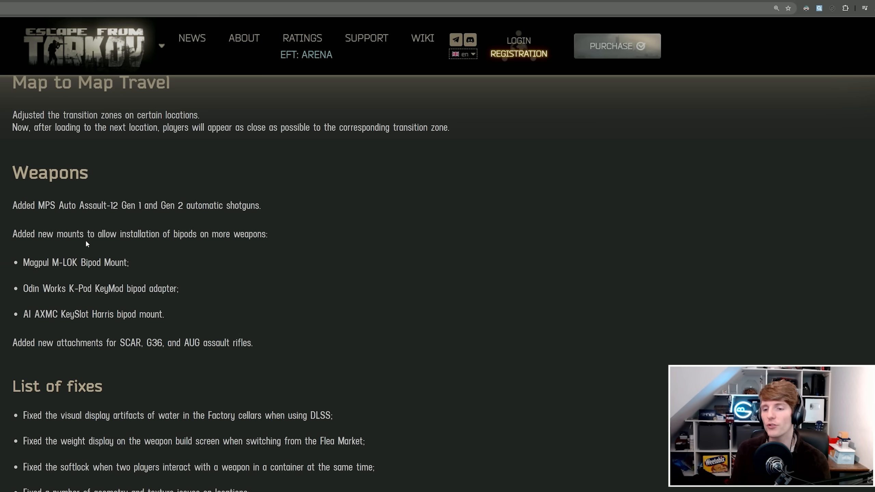
drag(173, 234, 257, 234)
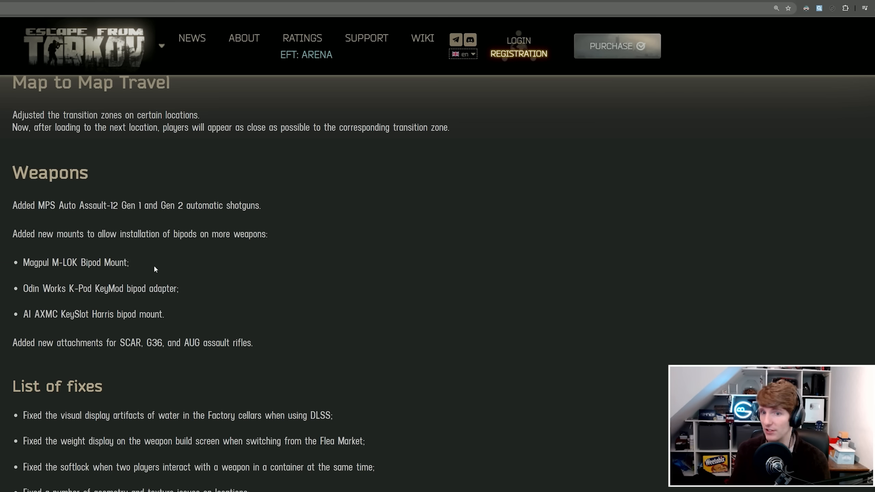
mouse_move(114, 298)
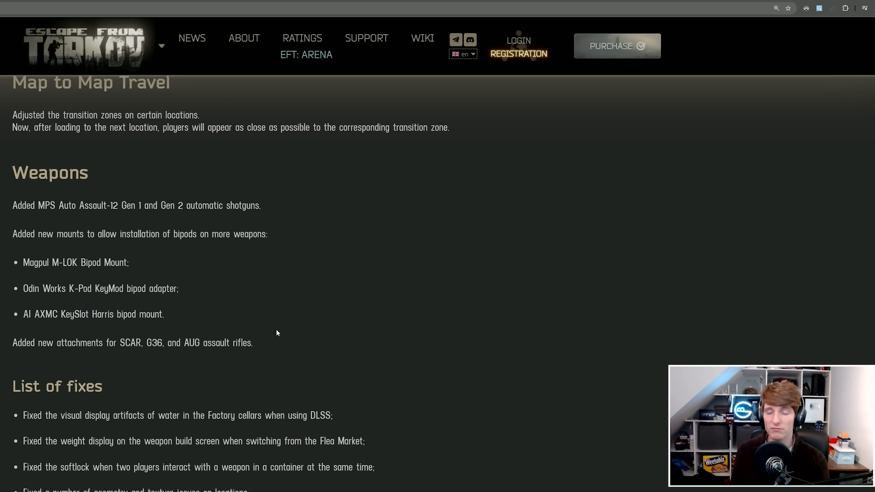
mouse_move(269, 301)
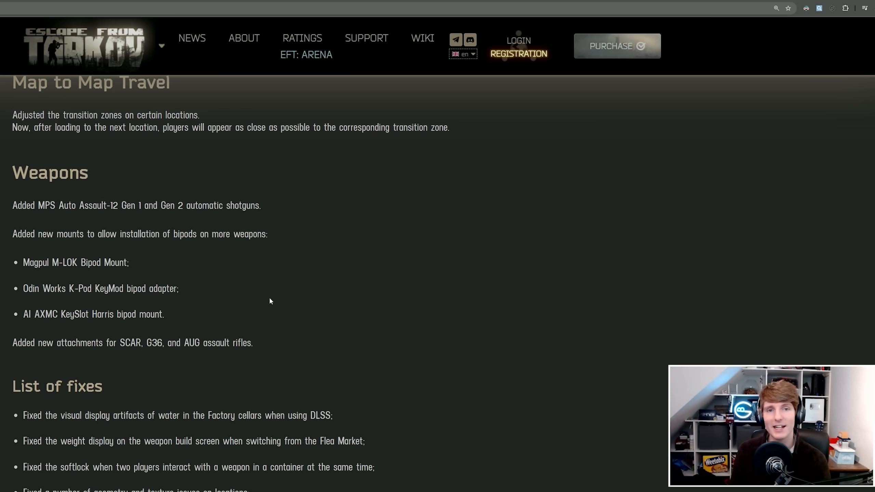
mouse_move(281, 293)
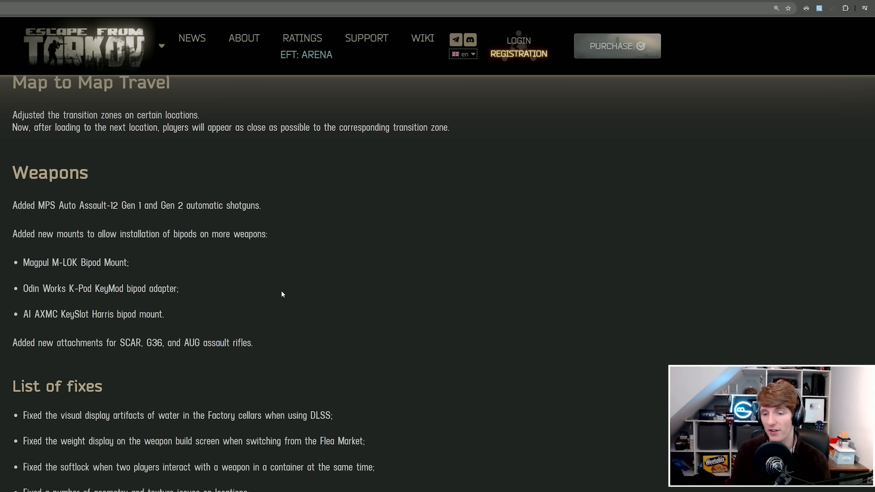
Read through the List of fixes, highlighting the weight display fix and later fix lines.
scroll(down, 3)
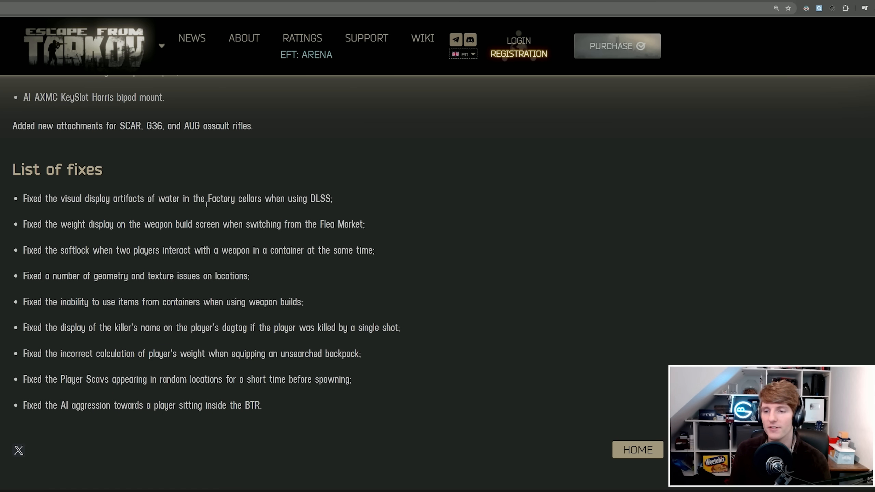
drag(44, 224, 189, 224)
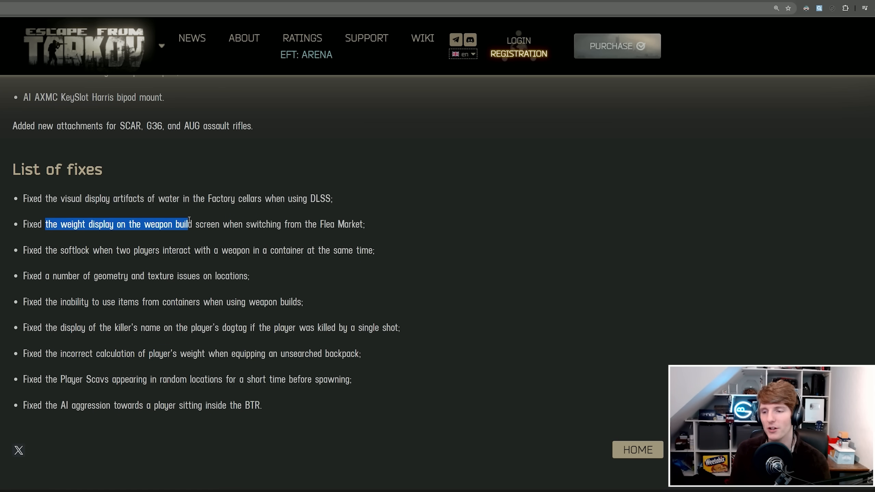
drag(189, 223, 362, 224)
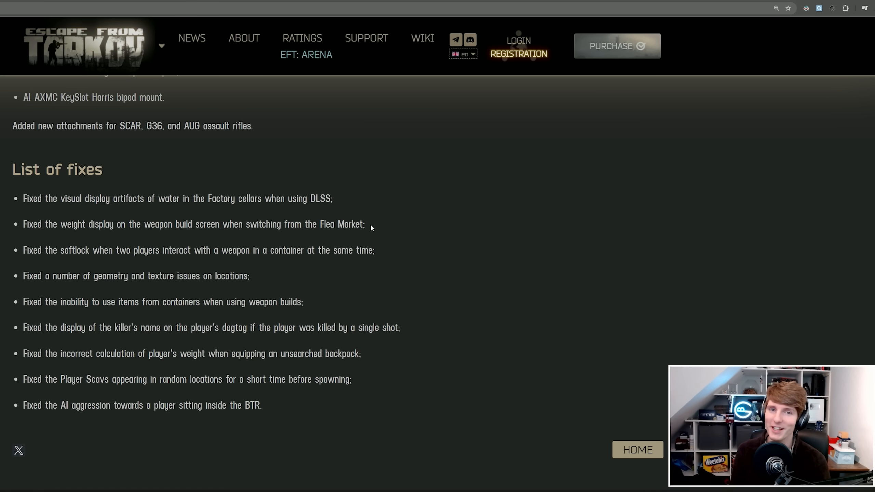
mouse_move(118, 265)
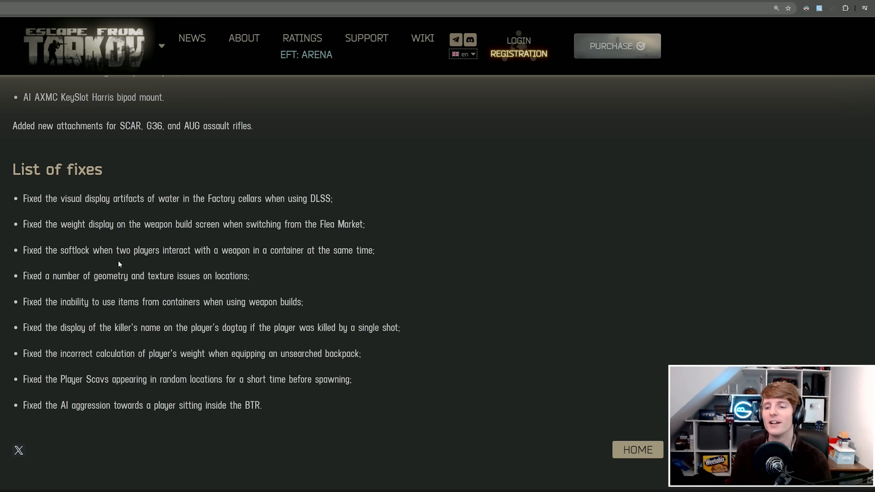
mouse_move(294, 252)
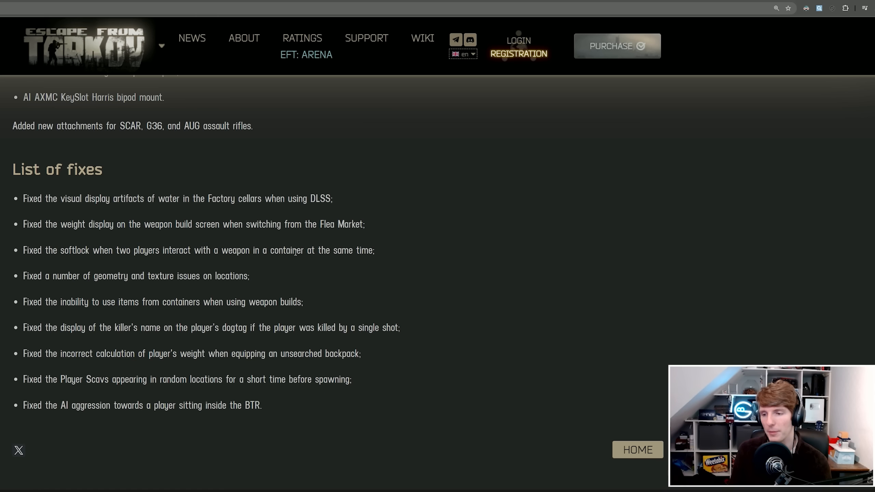
drag(44, 276, 232, 275)
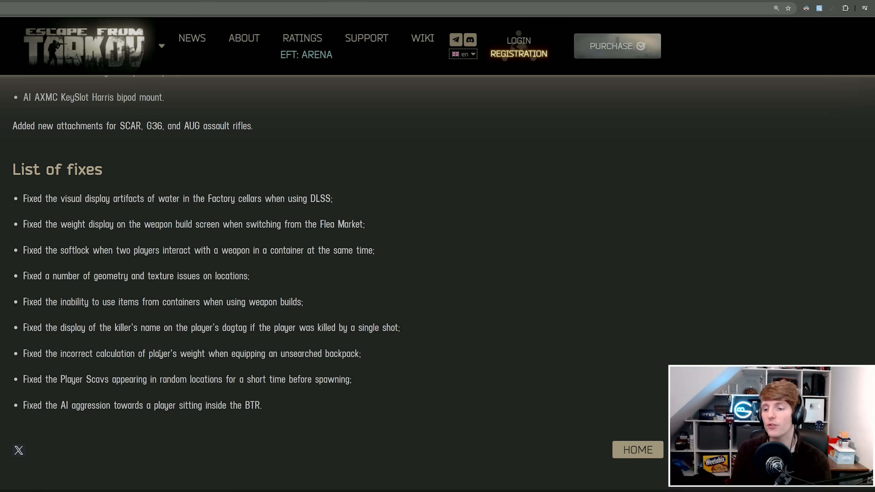
mouse_move(367, 358)
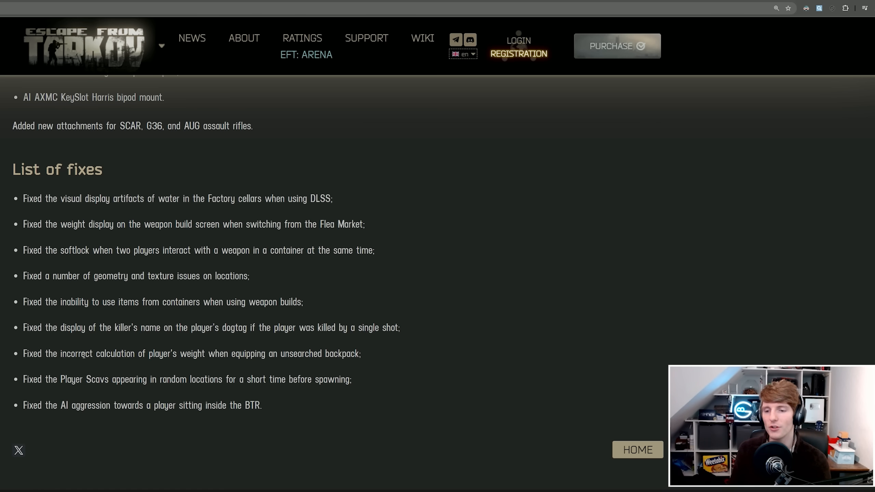
mouse_move(238, 369)
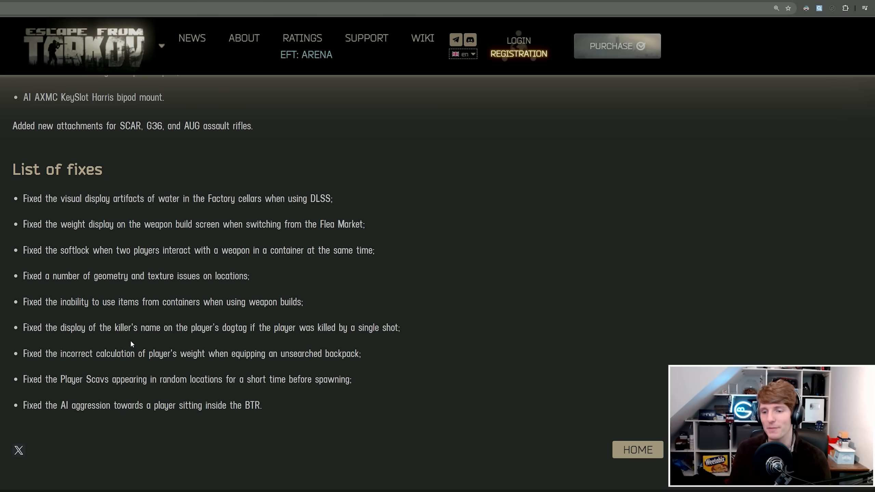
drag(39, 378, 322, 378)
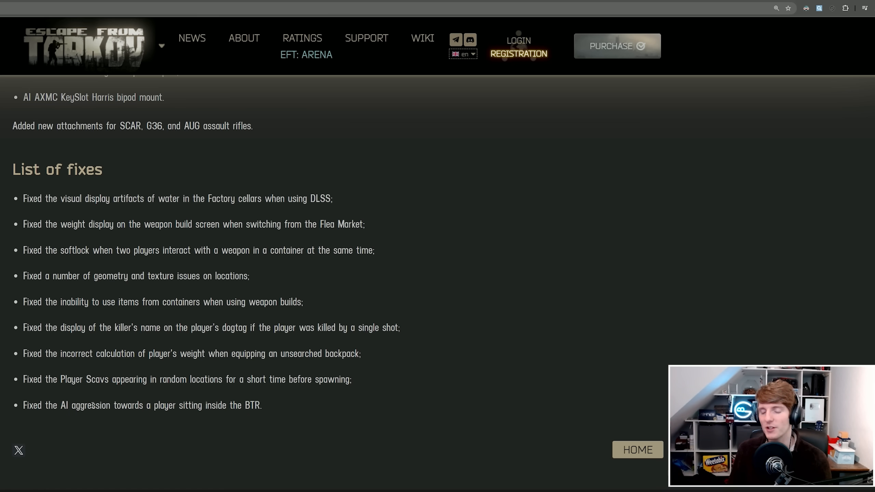
Scroll to the bottom of the patch notes past the HOME button to the site footer.
scroll(down, 3)
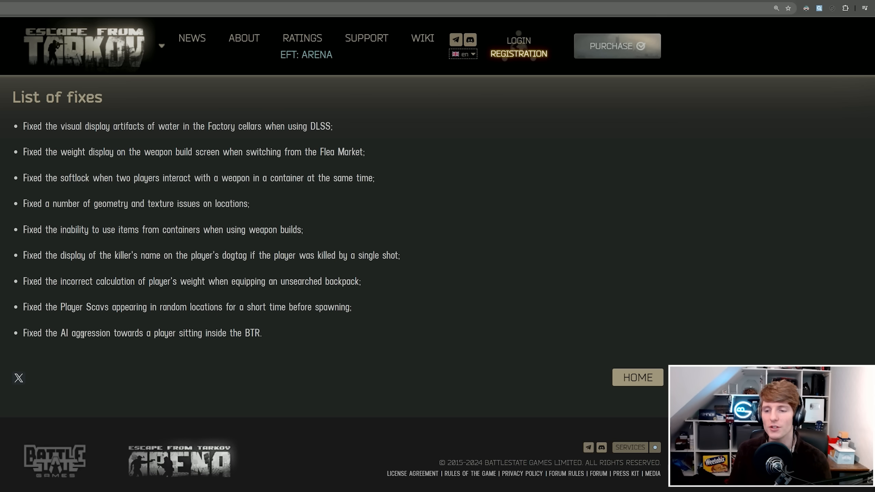
mouse_move(317, 356)
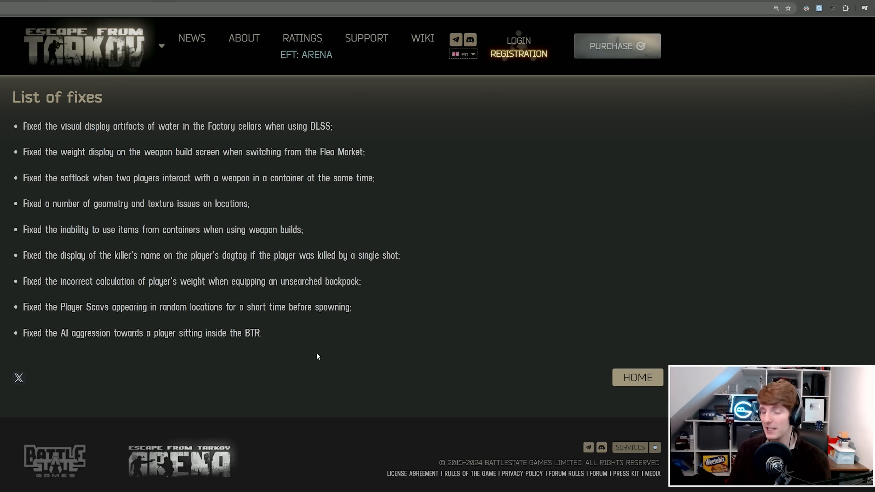
scroll(down, 3)
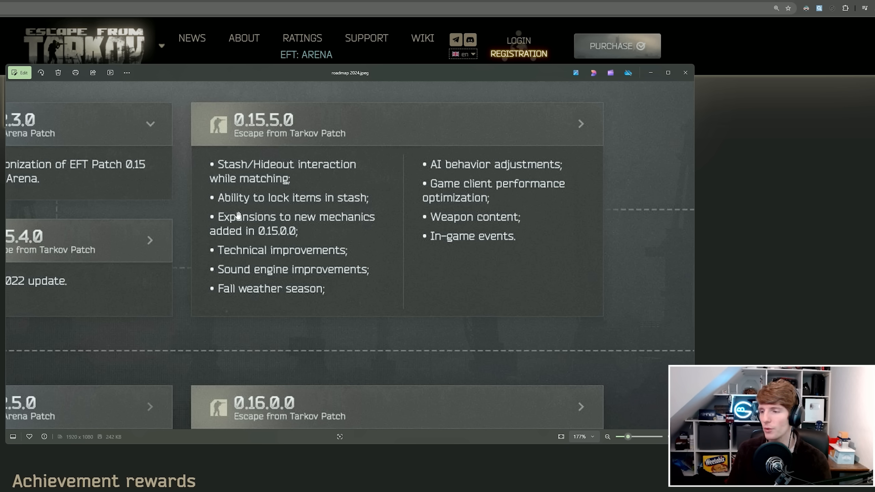
mouse_move(264, 250)
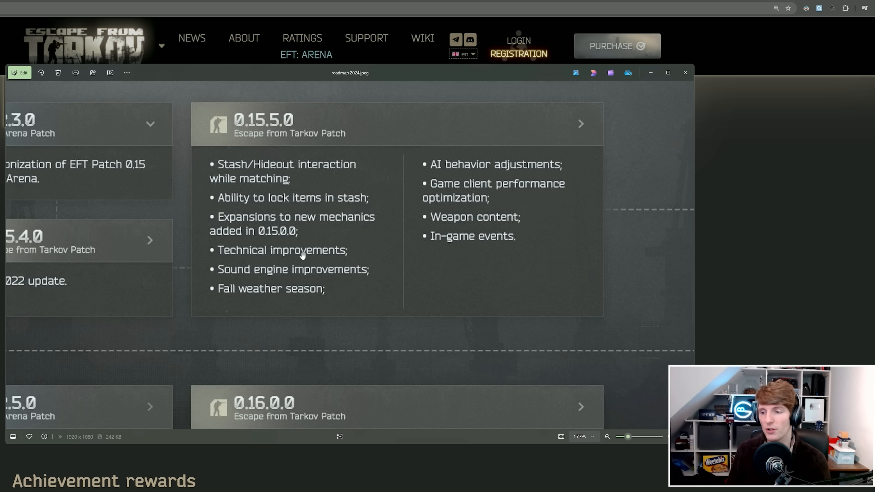
mouse_move(332, 271)
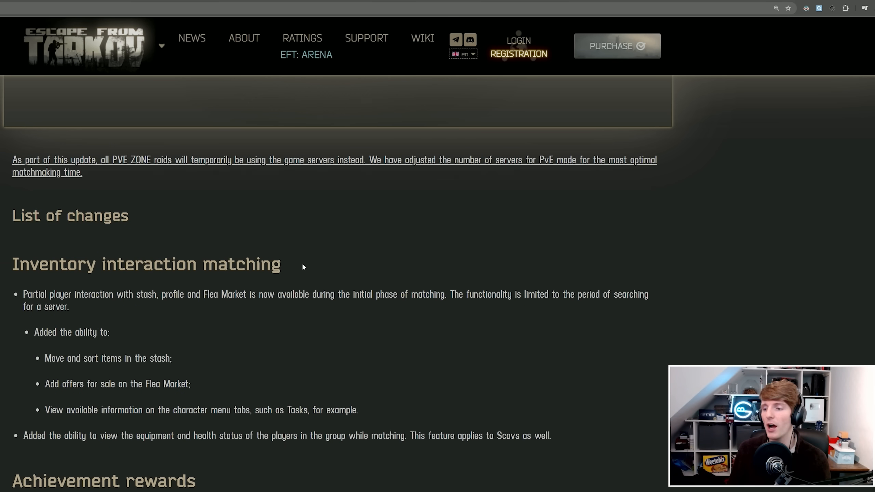
Read the Inventory interaction matching text, briefly highlighting the stash and Flea Market interaction sentence.
scroll(down, 3)
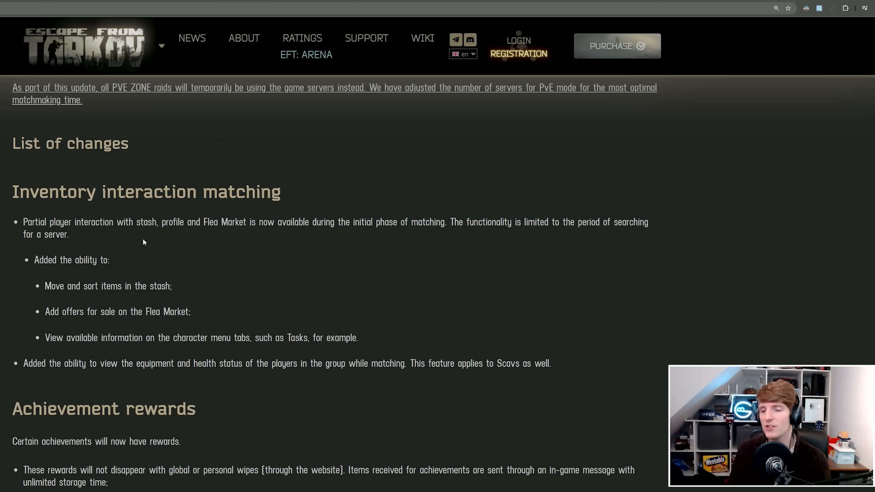
mouse_move(101, 238)
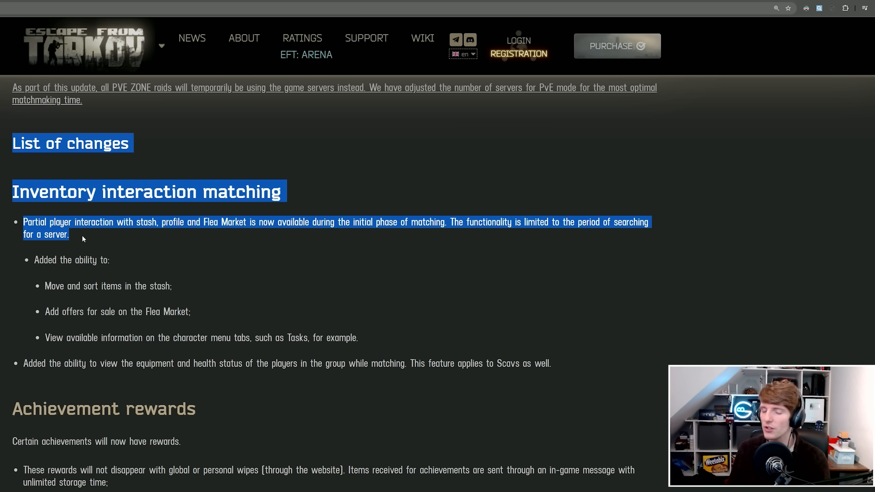
click(87, 241)
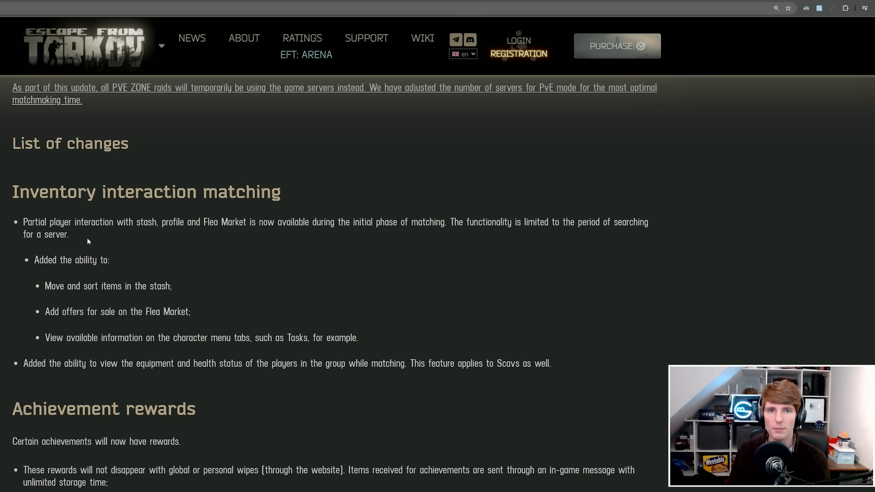
drag(47, 221, 69, 233)
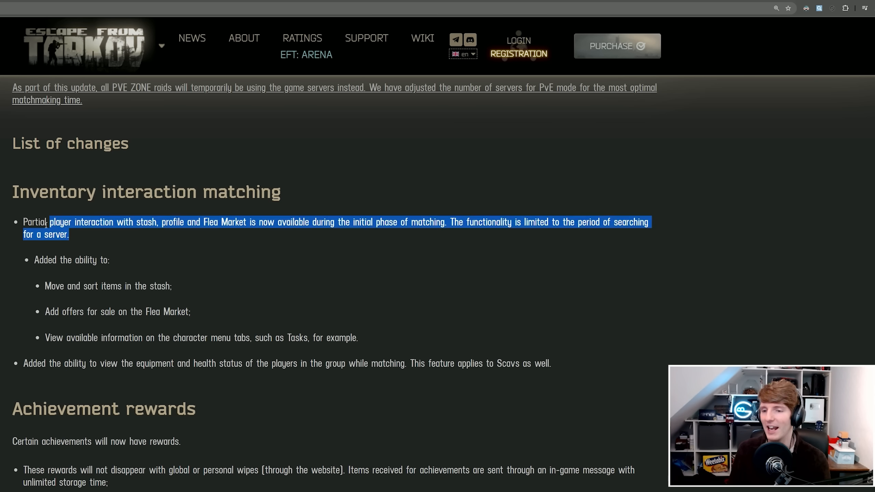
click(72, 223)
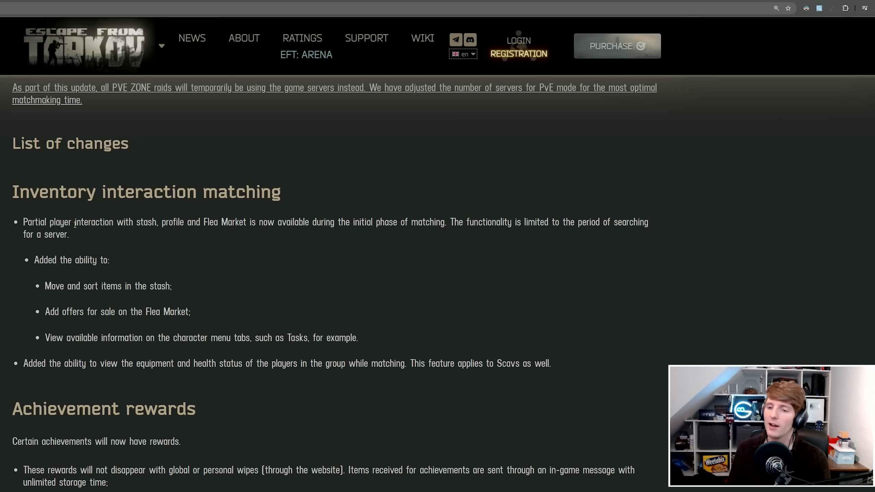